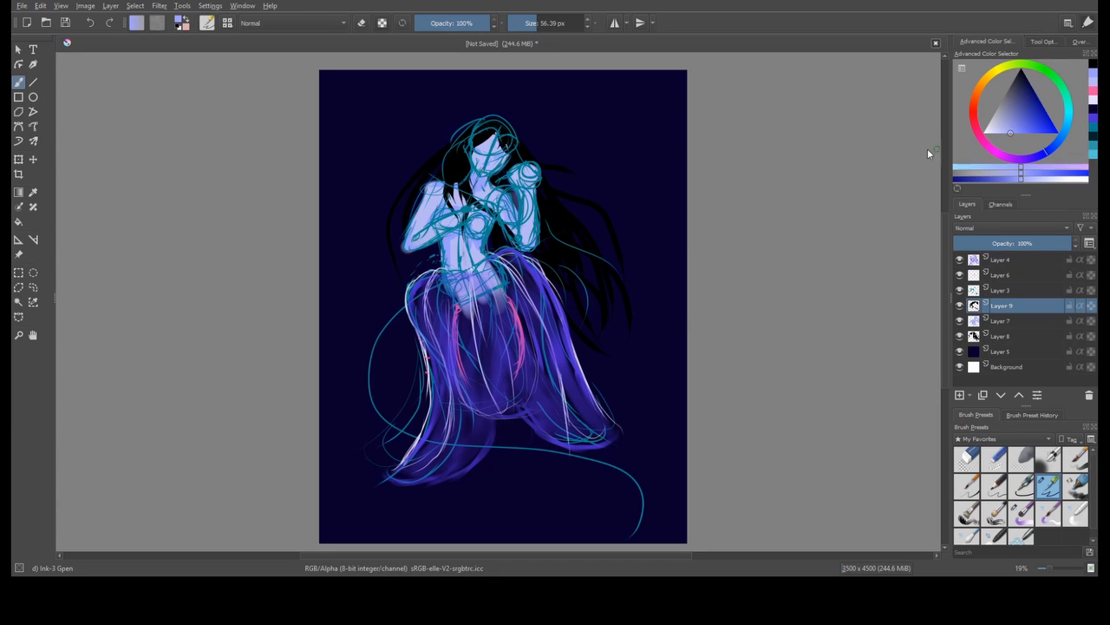
Paint the face, shaded arms and a red-dotted glowing orb lantern with Blender Basic.
click(960, 290)
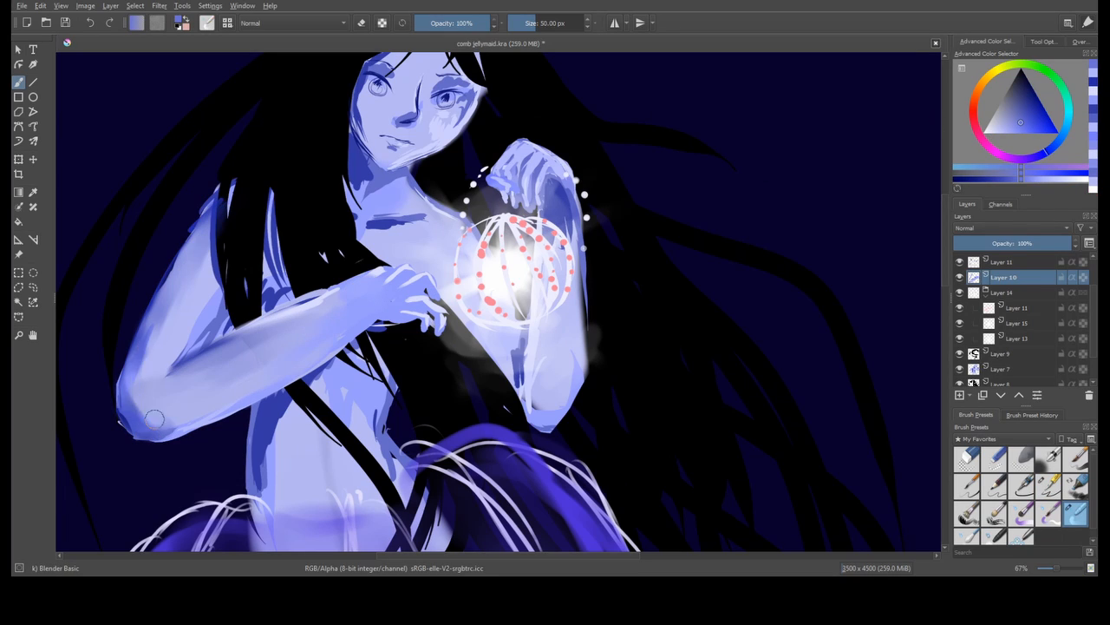
Paint long, wispy black hair strands around the figure with the Ink-3 Gpen brush.
click(1006, 369)
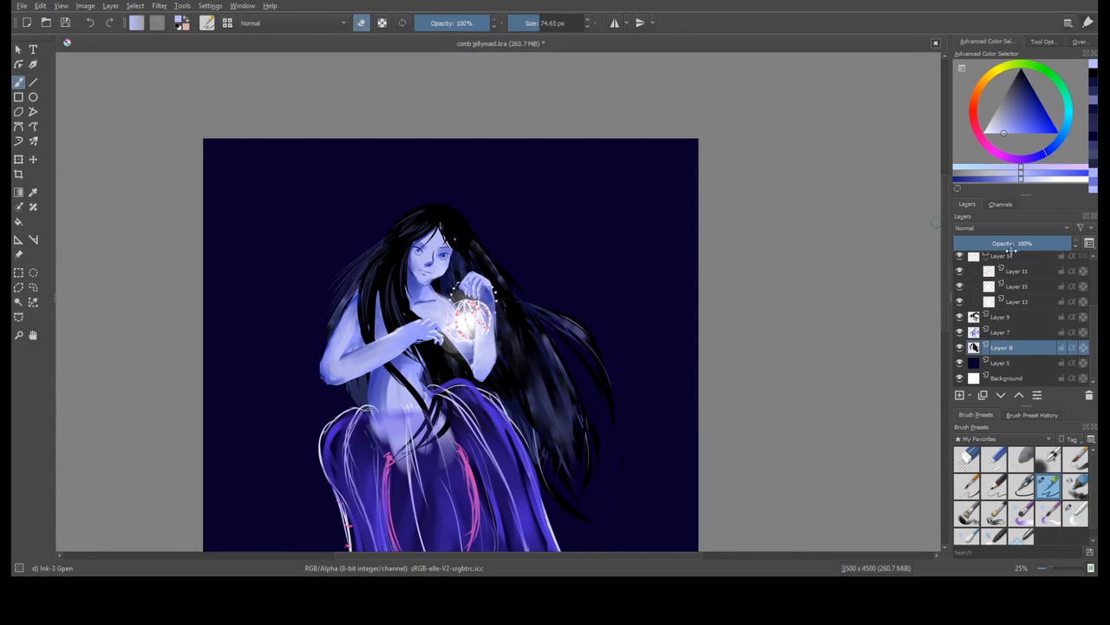
click(1075, 513)
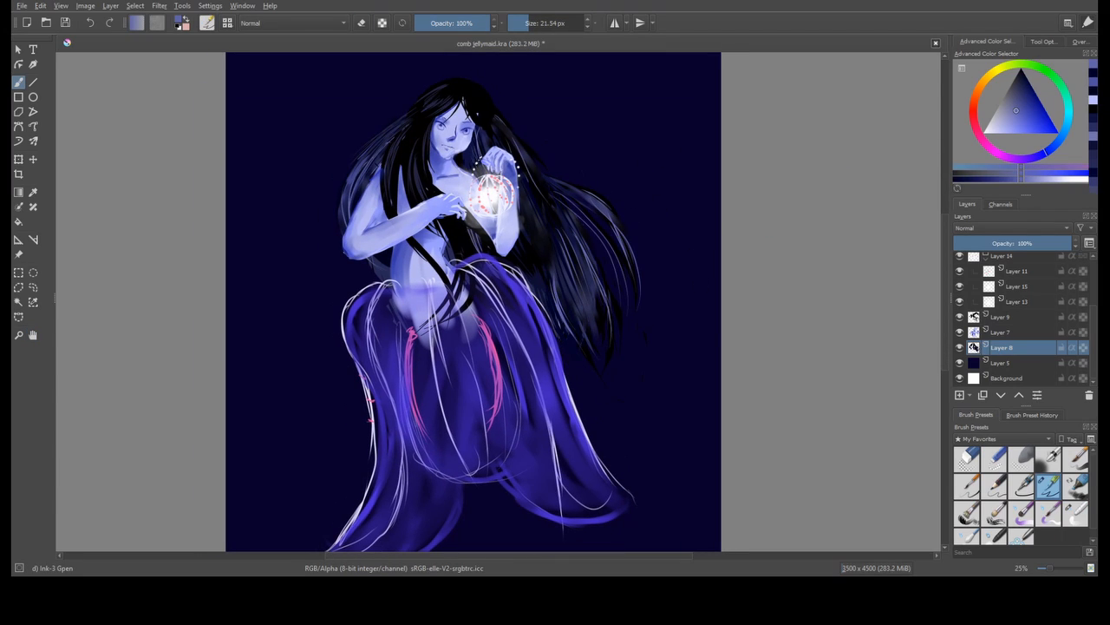
Paint red eyes with lashes, glossy red lips, pink blush and a shaded nose.
click(1002, 316)
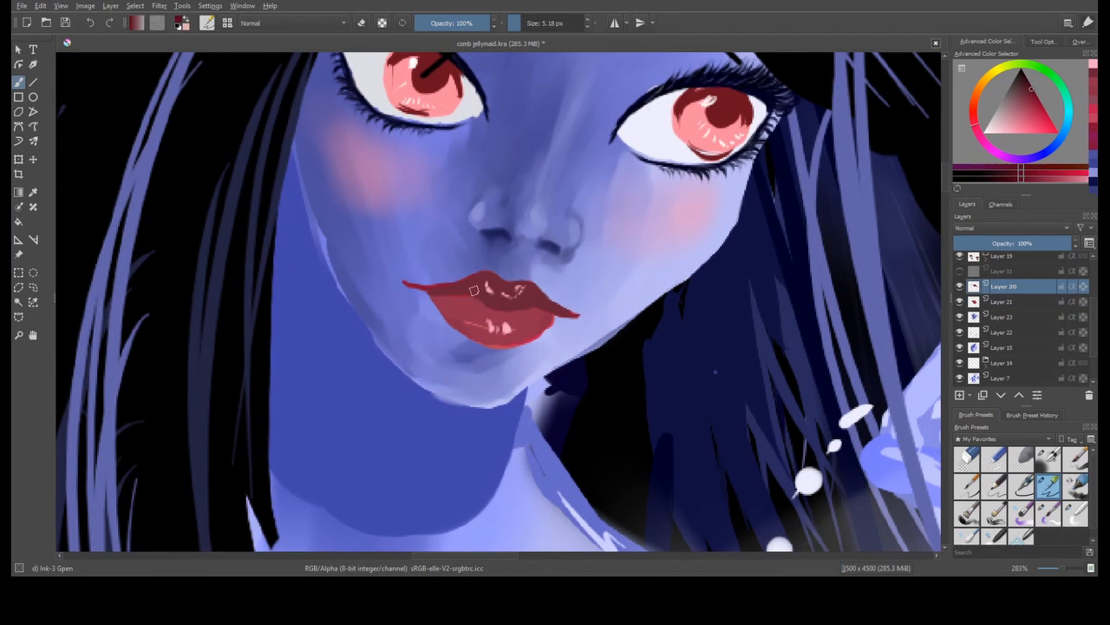
On Layer 10, repaint the forearm and slender fingers curling toward the lantern.
click(1004, 301)
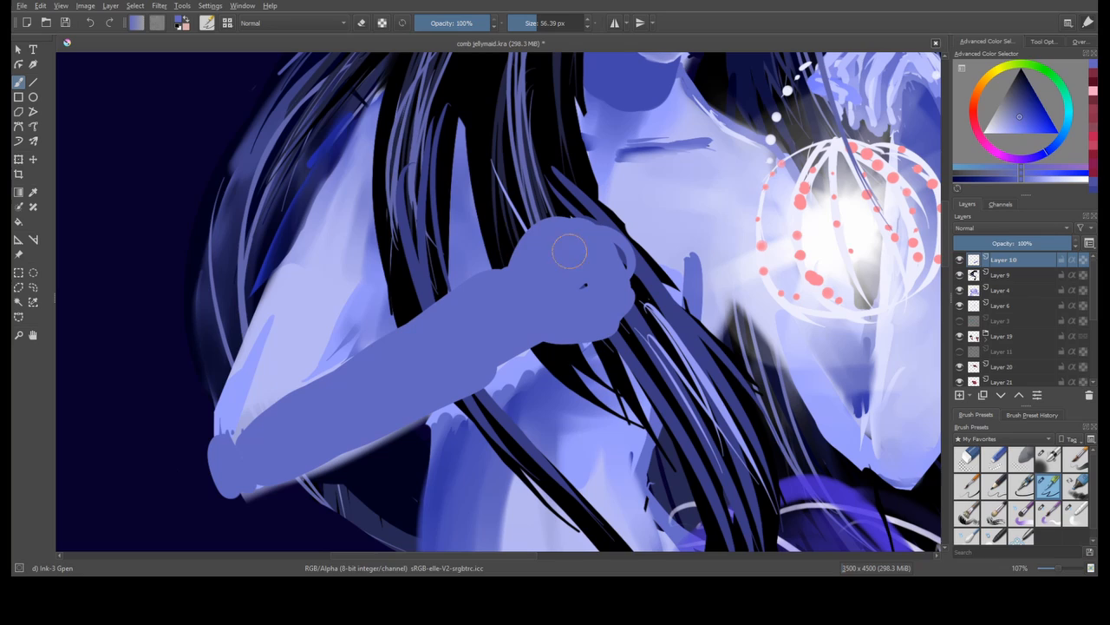
drag(570, 252, 642, 243)
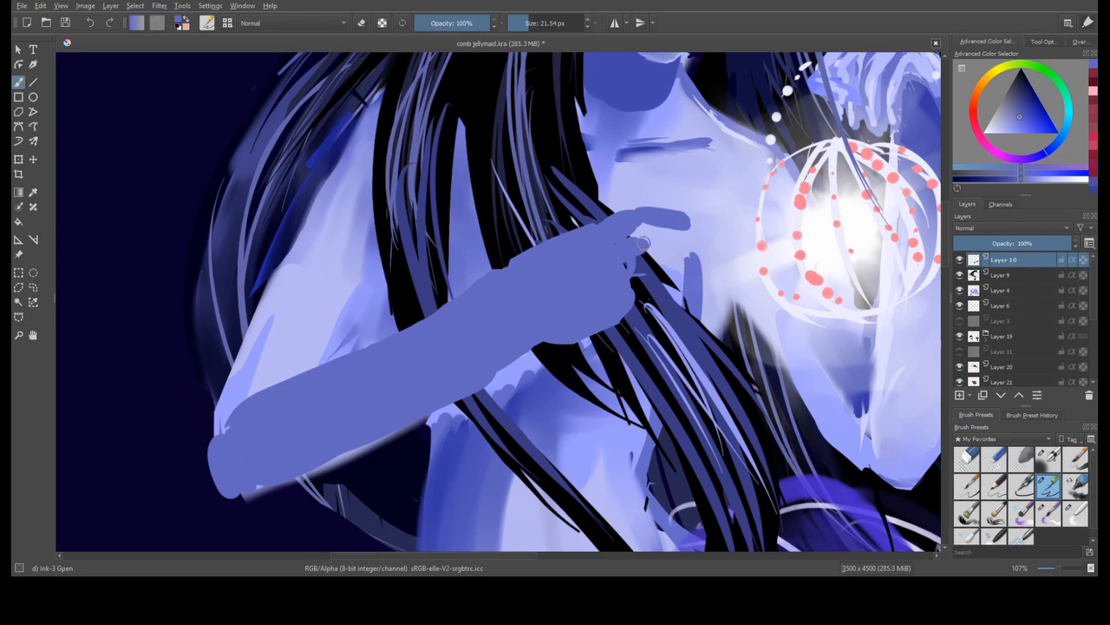
drag(642, 243, 538, 355)
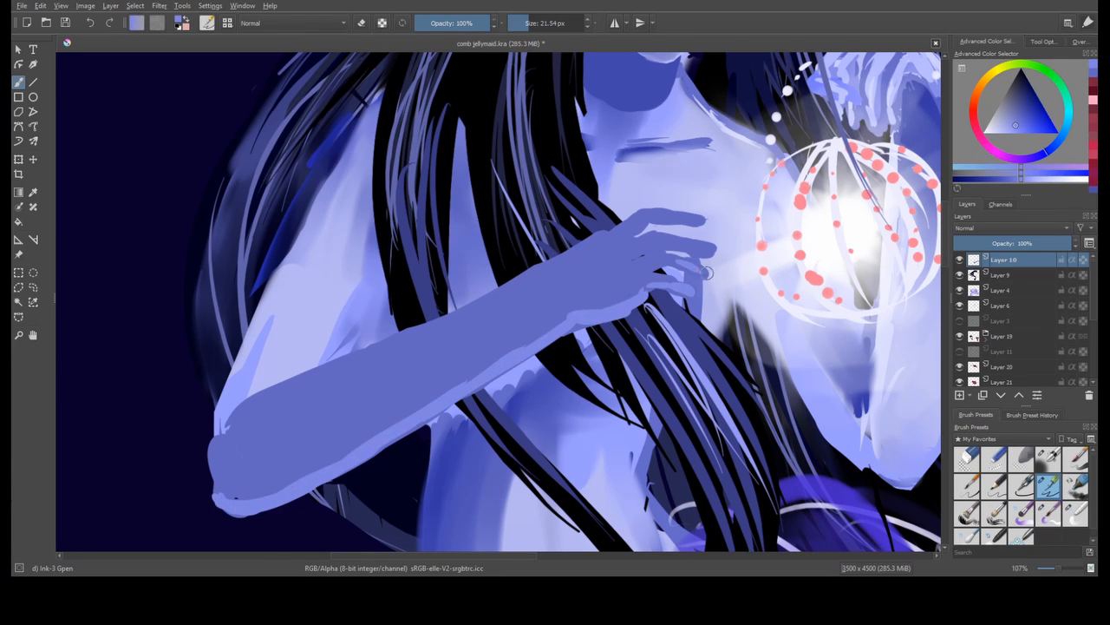
drag(707, 274, 560, 281)
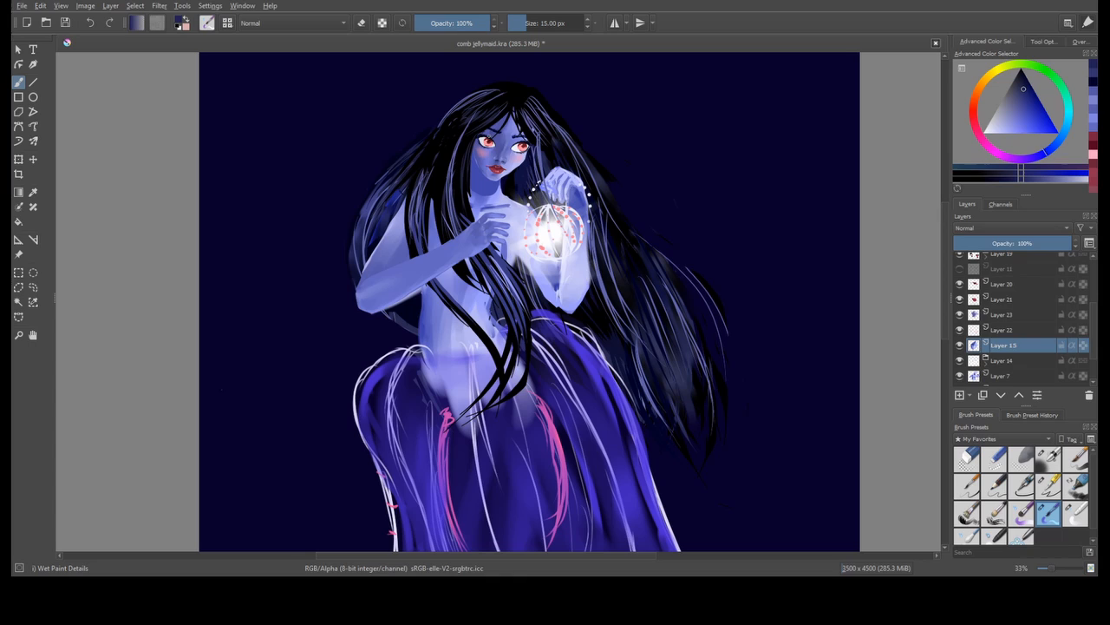
Draw beaded white light rows with small ticks down the skirt folds, plus pink dots.
click(1074, 515)
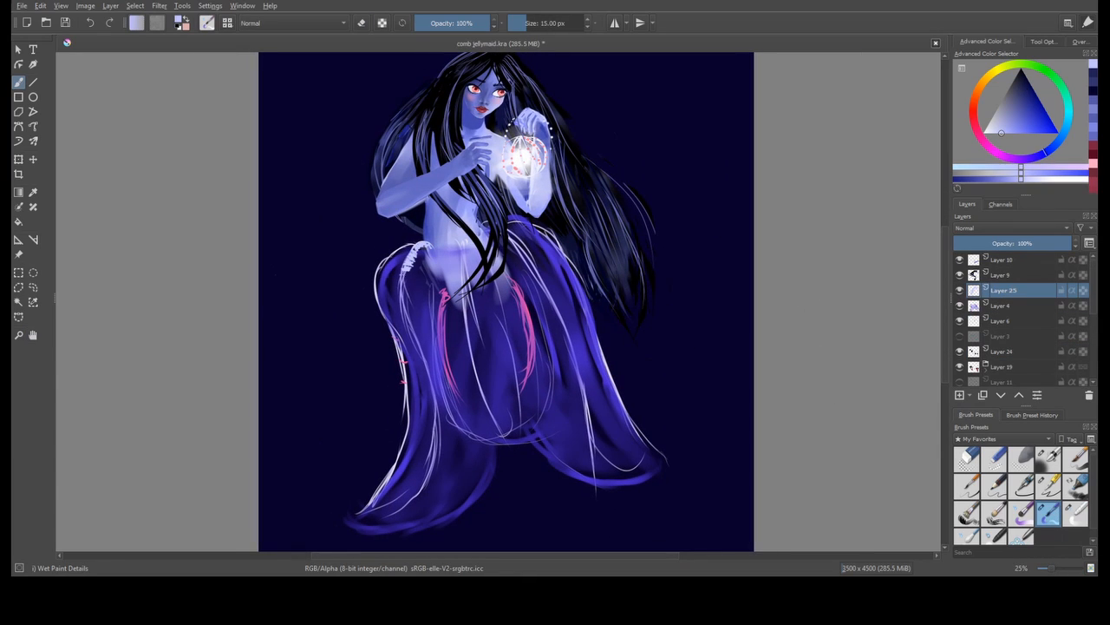
drag(404, 269, 408, 512)
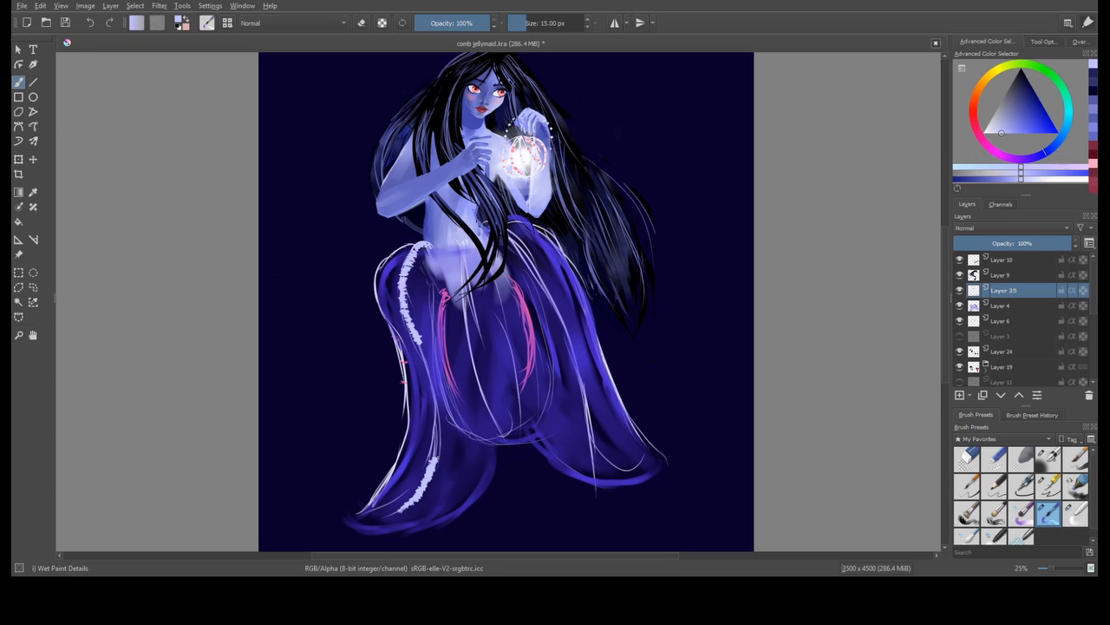
drag(425, 351, 438, 460)
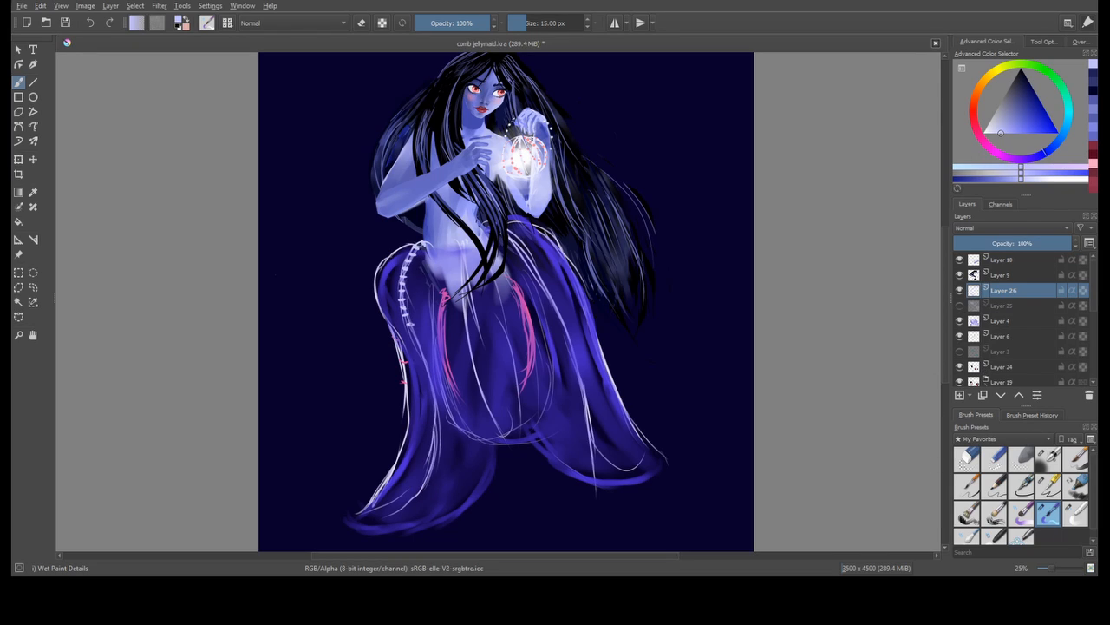
drag(412, 325, 434, 468)
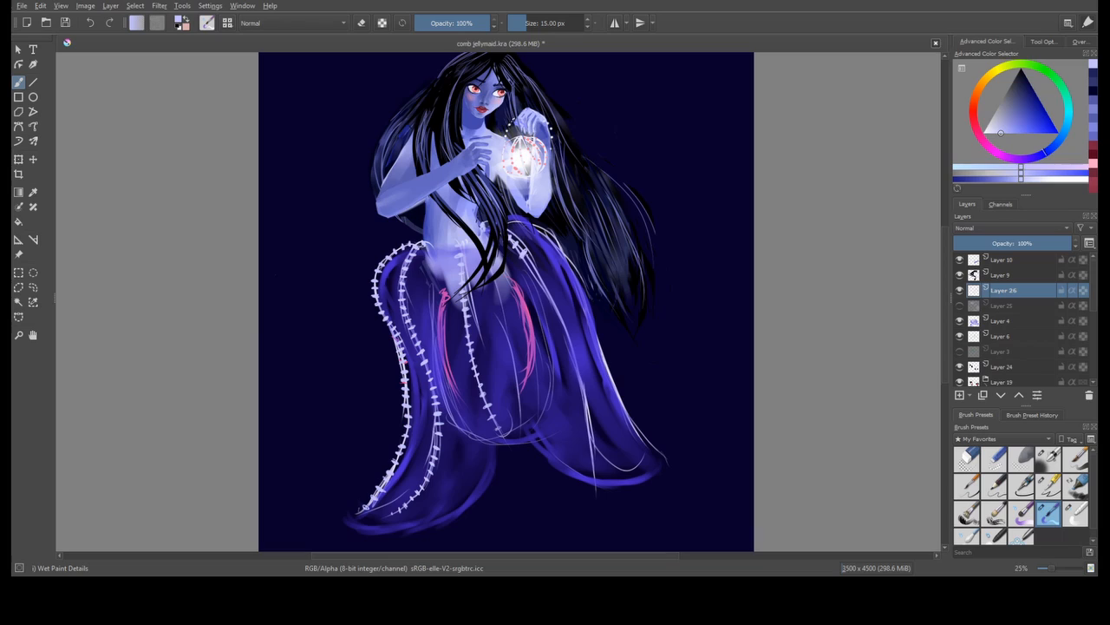
drag(520, 252, 590, 451)
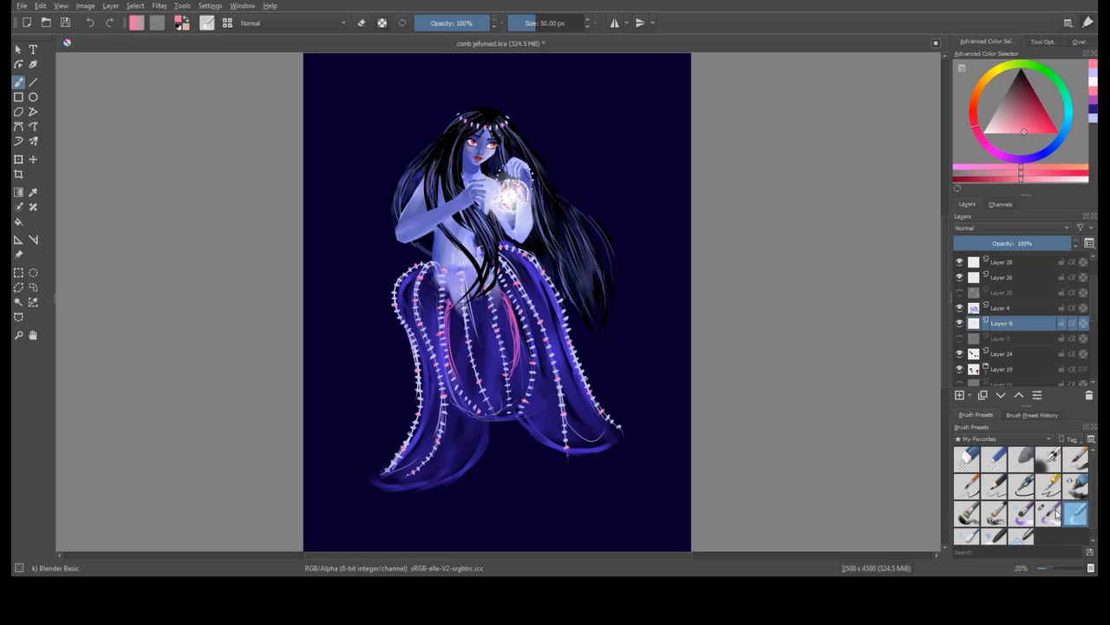
On Layer 20, add a tiara of white and pink dots and pink skirt dashes.
click(1002, 307)
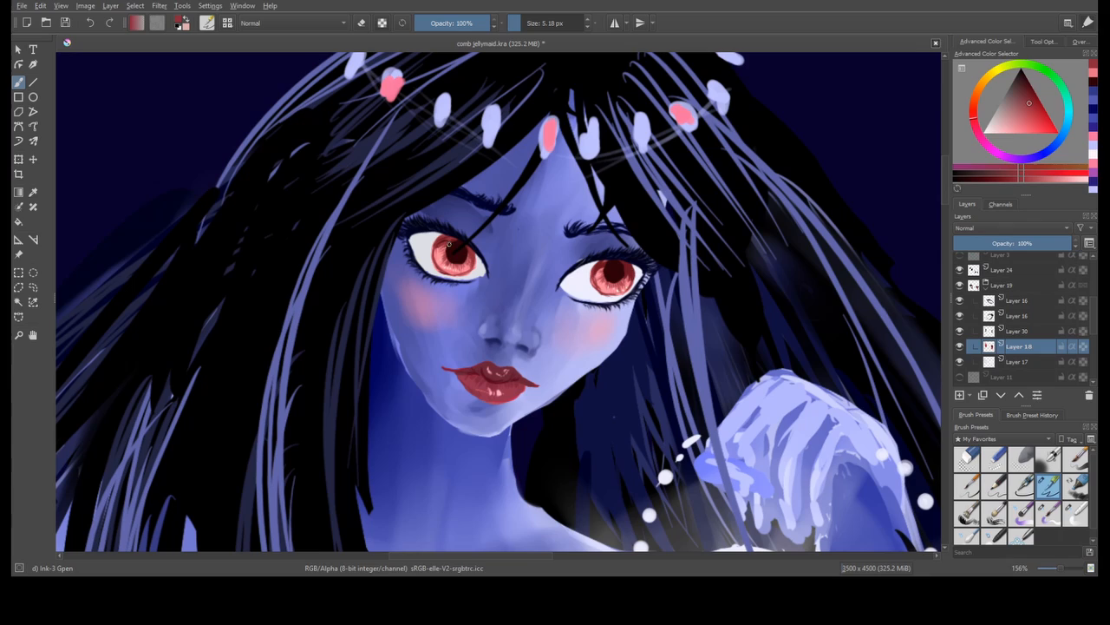
click(1011, 133)
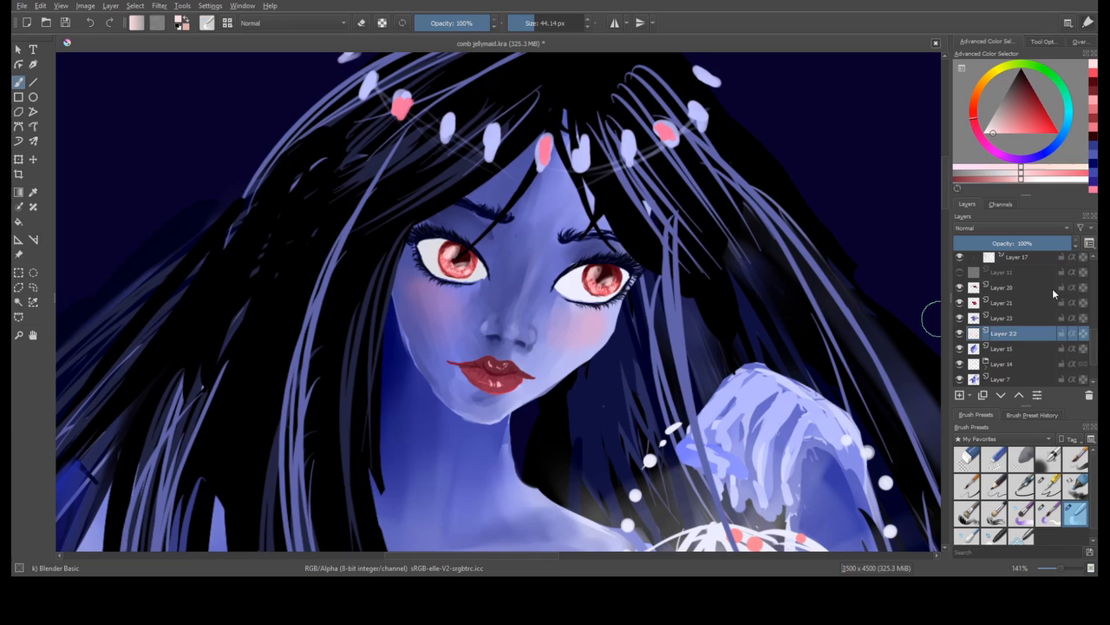
click(1006, 287)
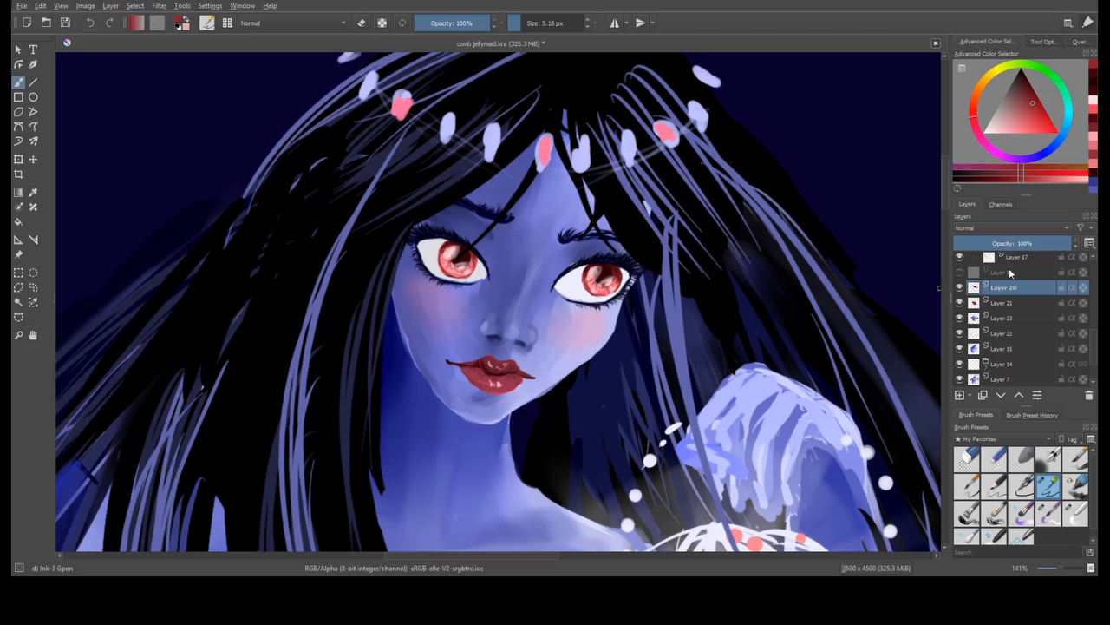
click(998, 132)
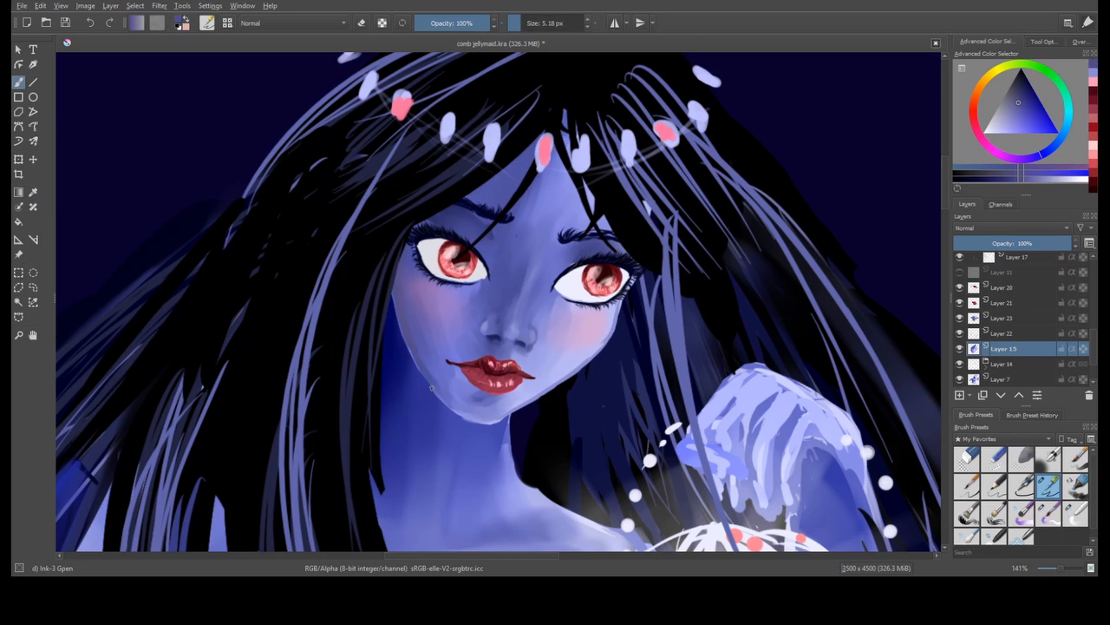
click(516, 347)
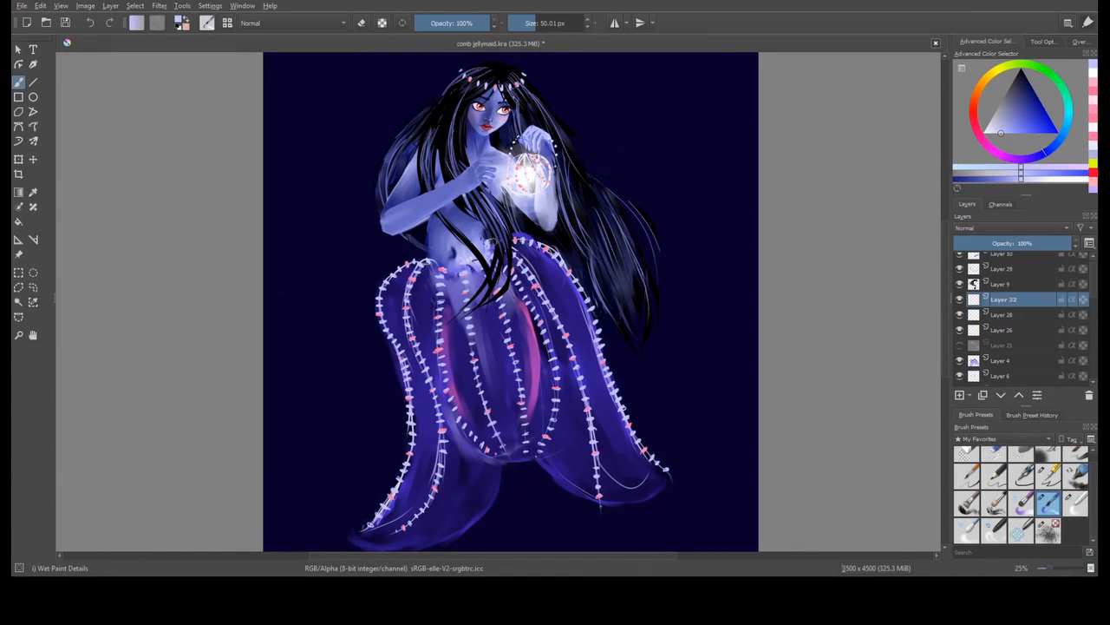
Dab white, then pink glowing dashes across the belly and arm with Wet Paint.
click(425, 234)
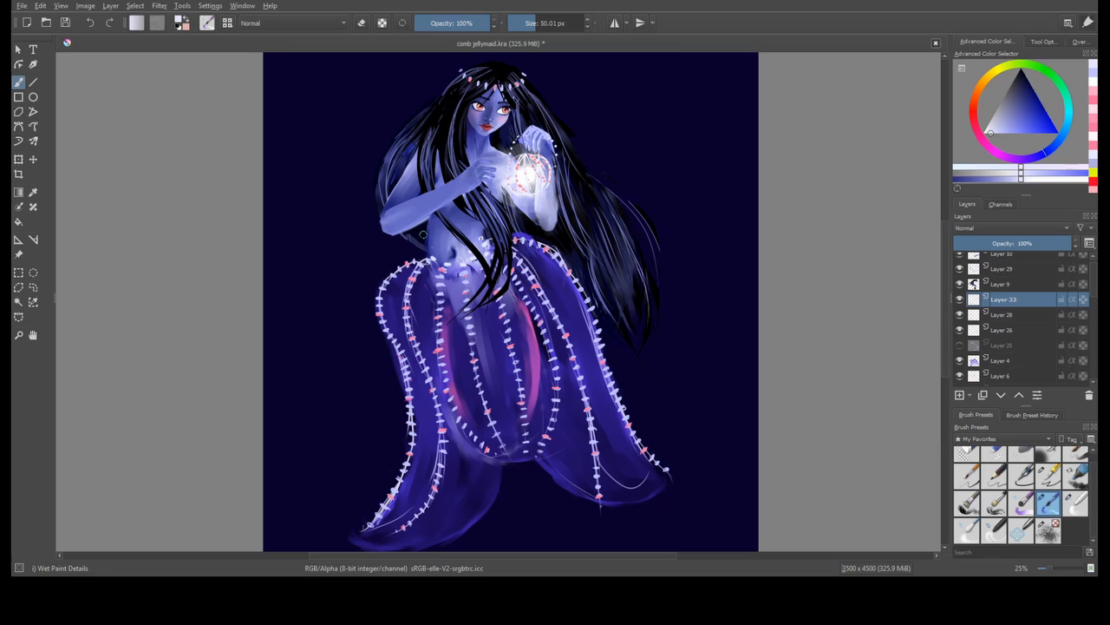
drag(421, 230, 486, 225)
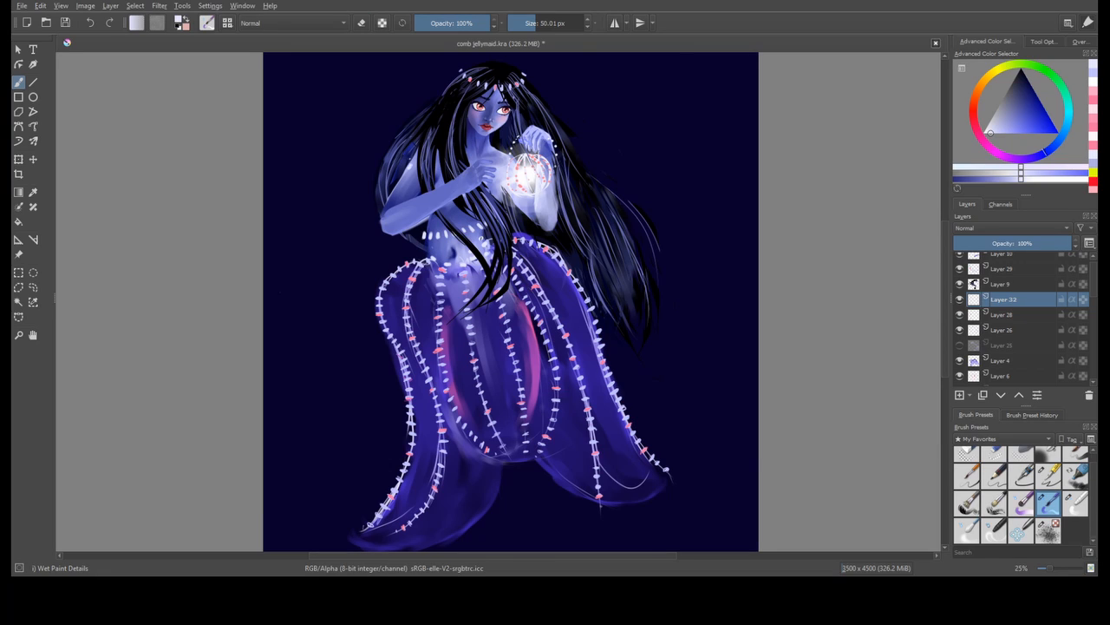
click(960, 394)
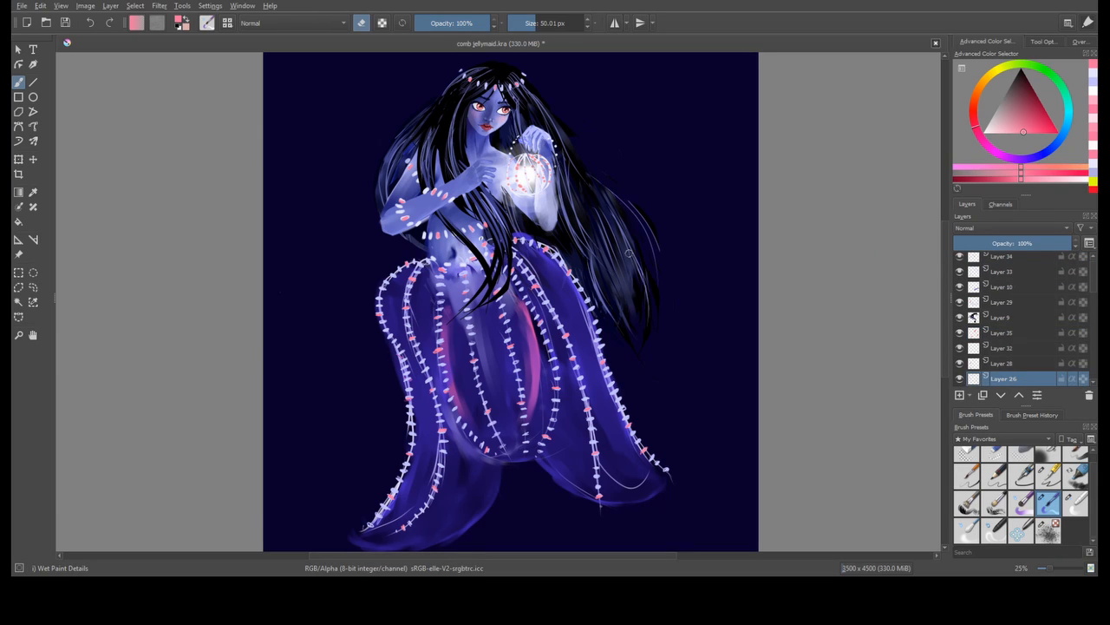
click(1002, 275)
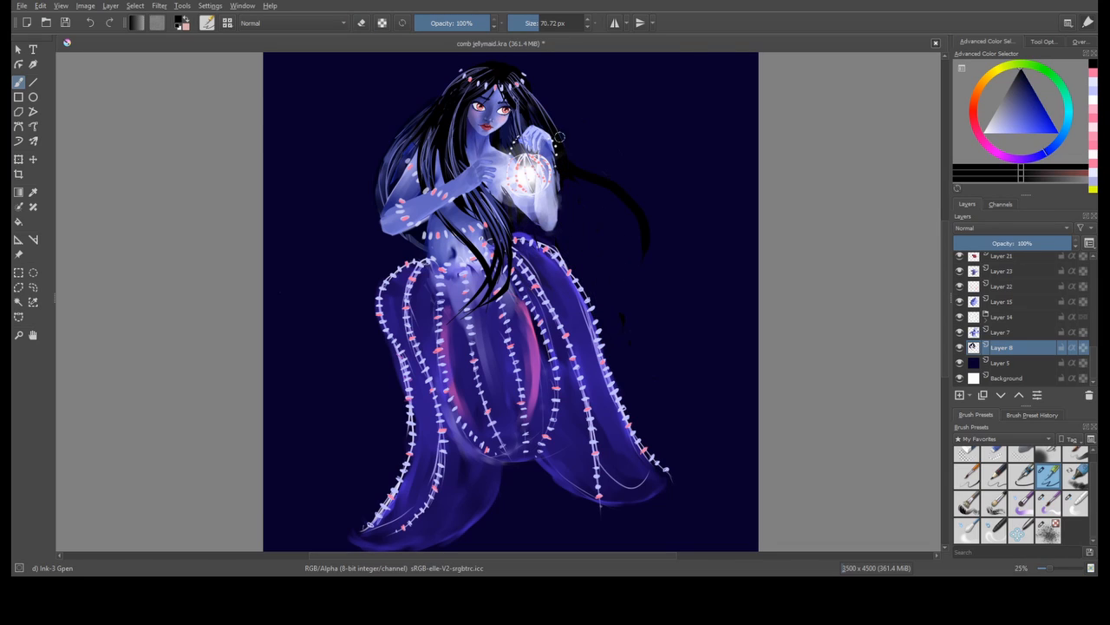
Paint long, dark, wind-swept hair strands extending to the right across the background.
drag(555, 139, 620, 232)
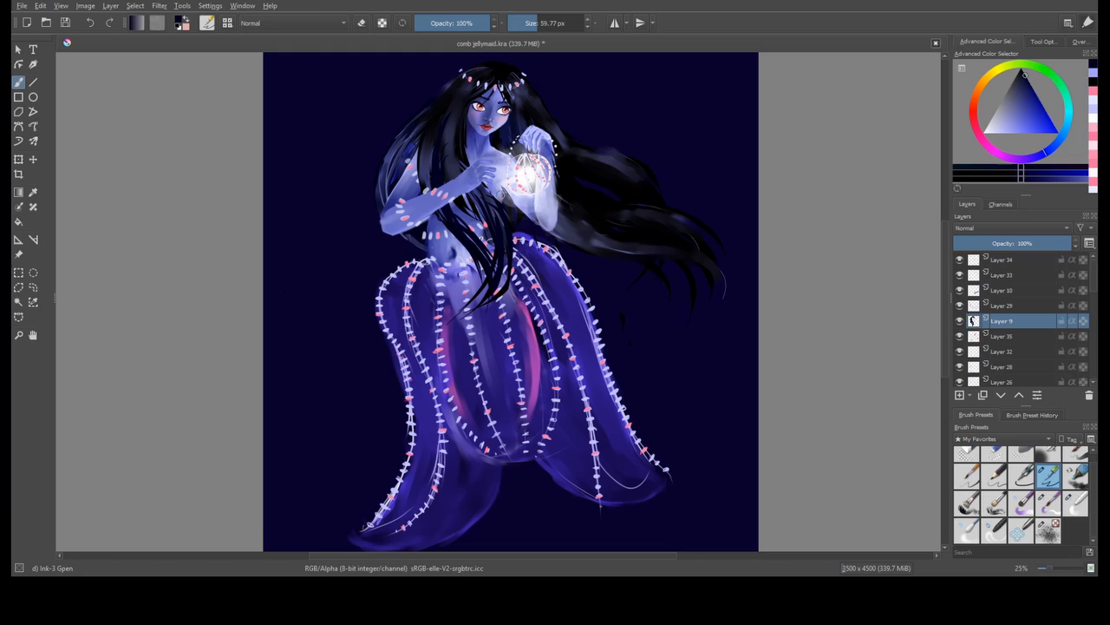
click(477, 95)
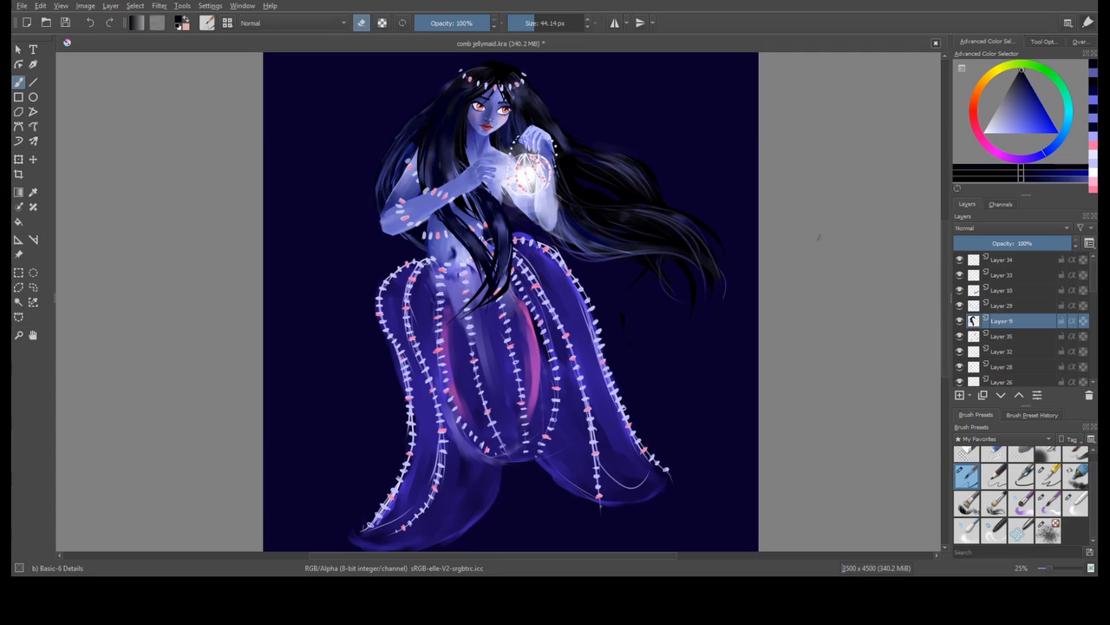
scroll(down, 3)
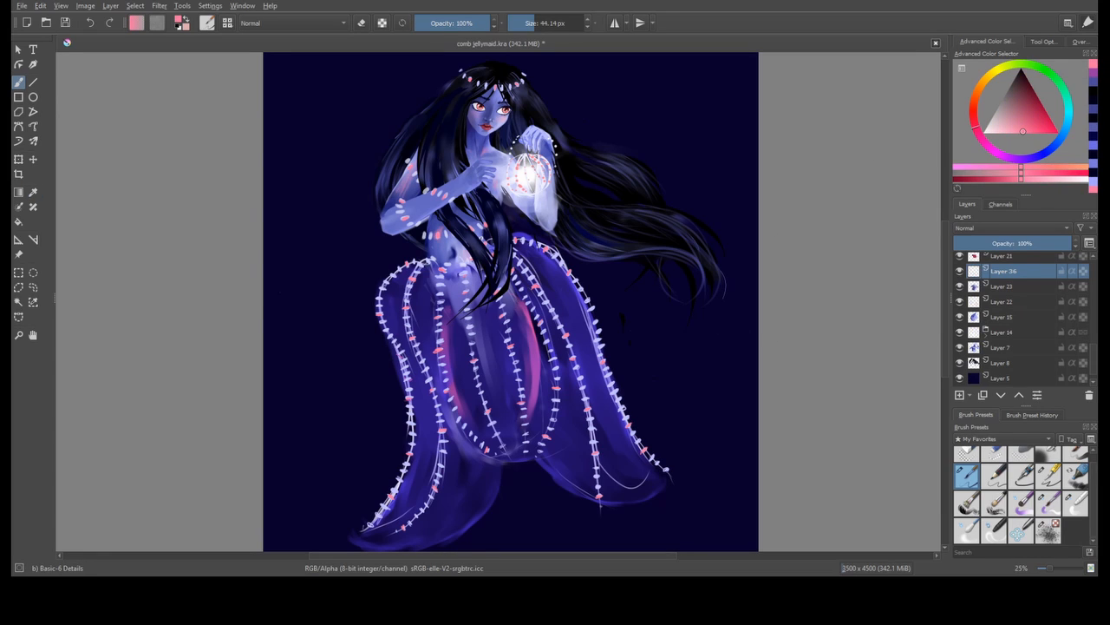
Open comb jellymaid.kra again in a second document tab and zoom in.
click(1075, 503)
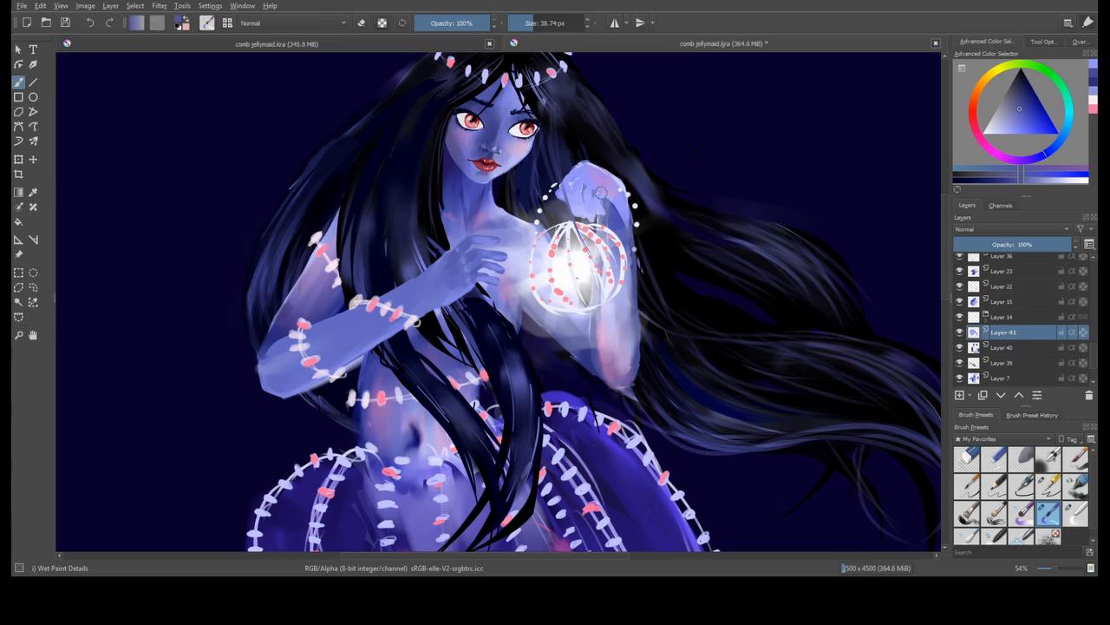
Repaint the hand as a raised pale-blue fist, hide the lantern, and name layers hand and lantern.
click(1002, 377)
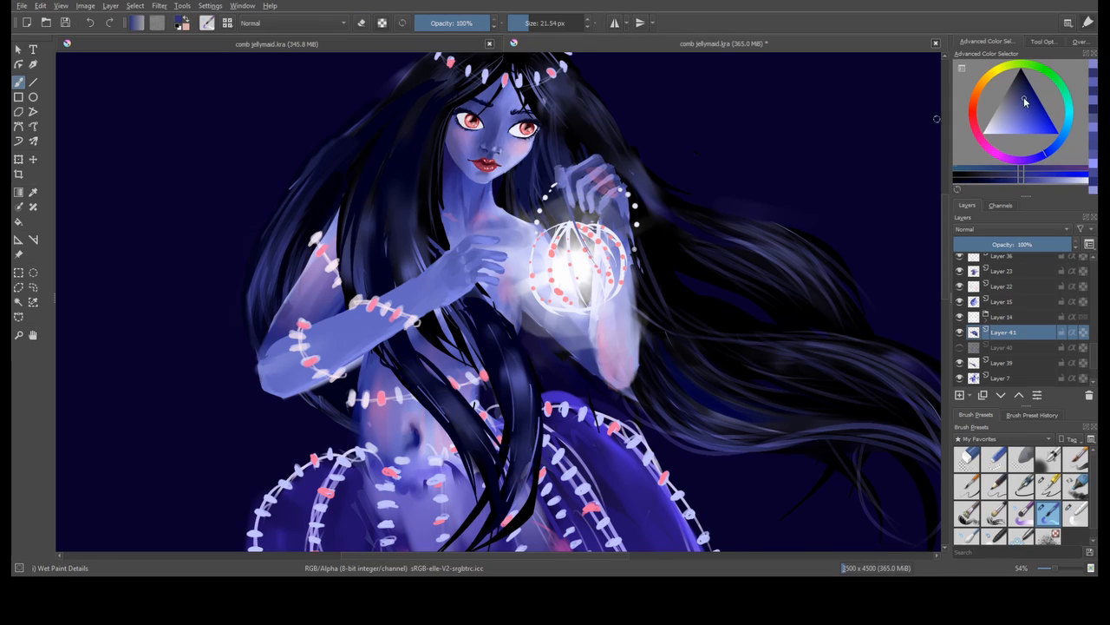
click(594, 187)
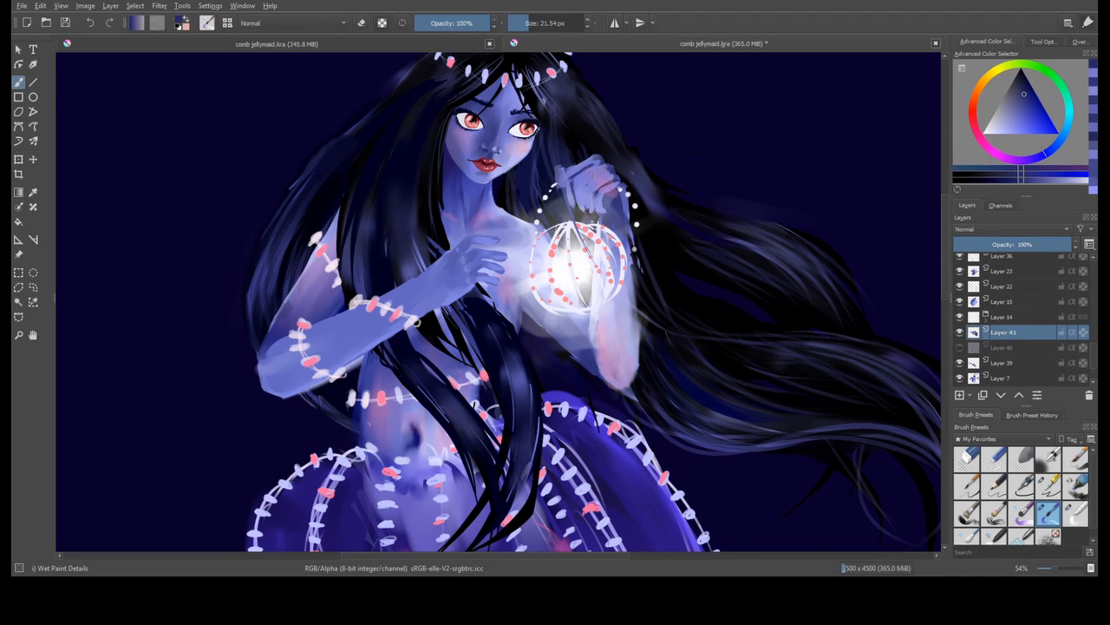
click(1076, 513)
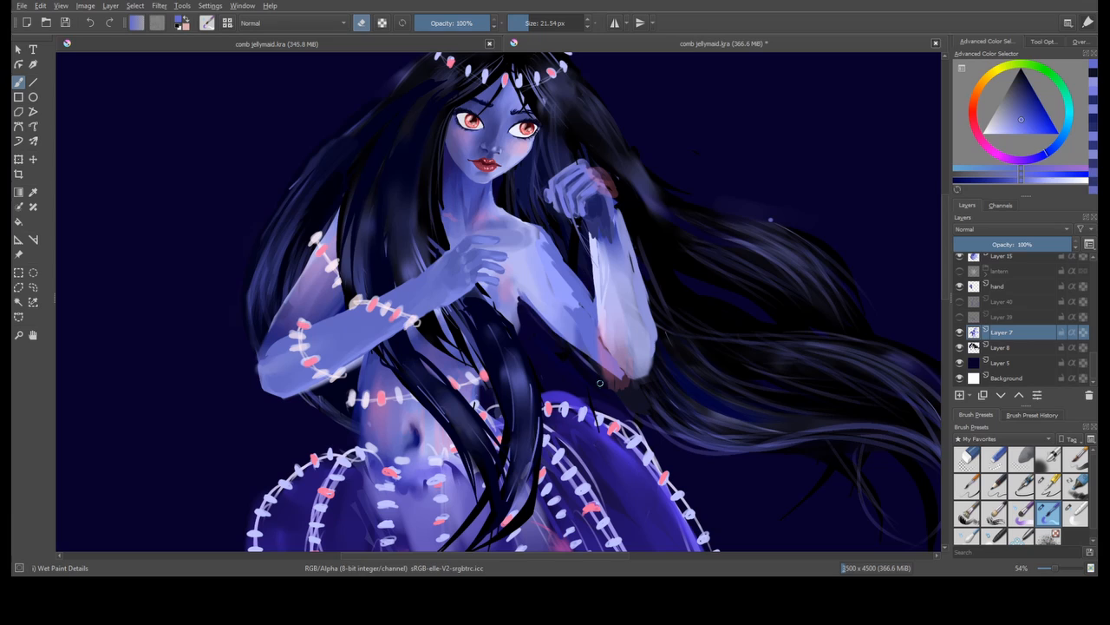
Zoom toward the raised hand and switch between the hand layer and the layers beneath it.
drag(599, 382, 713, 315)
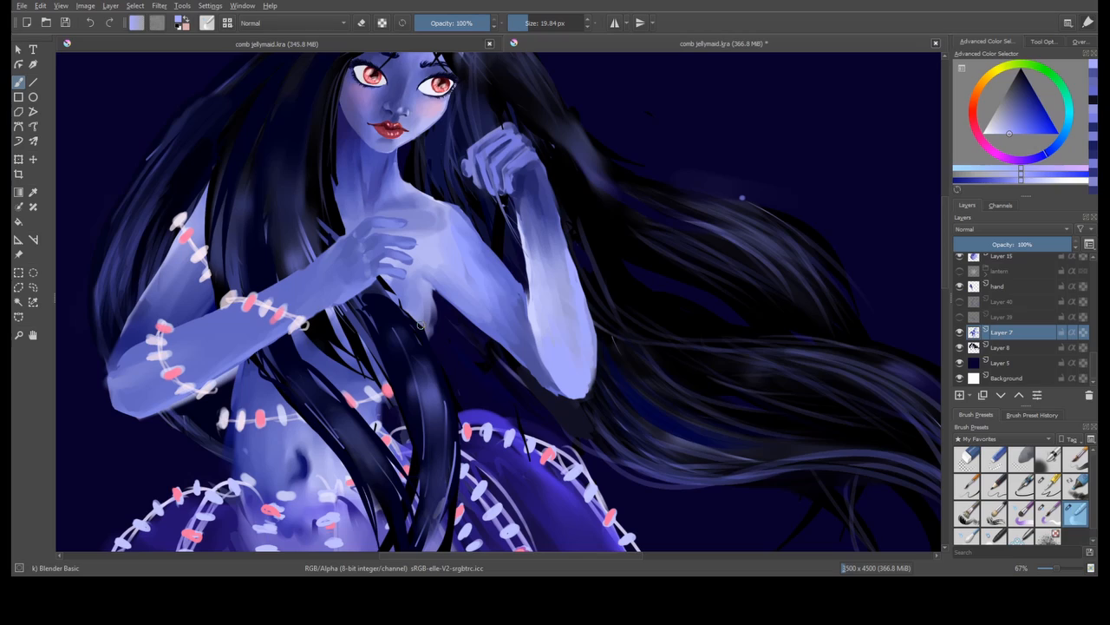
click(1002, 287)
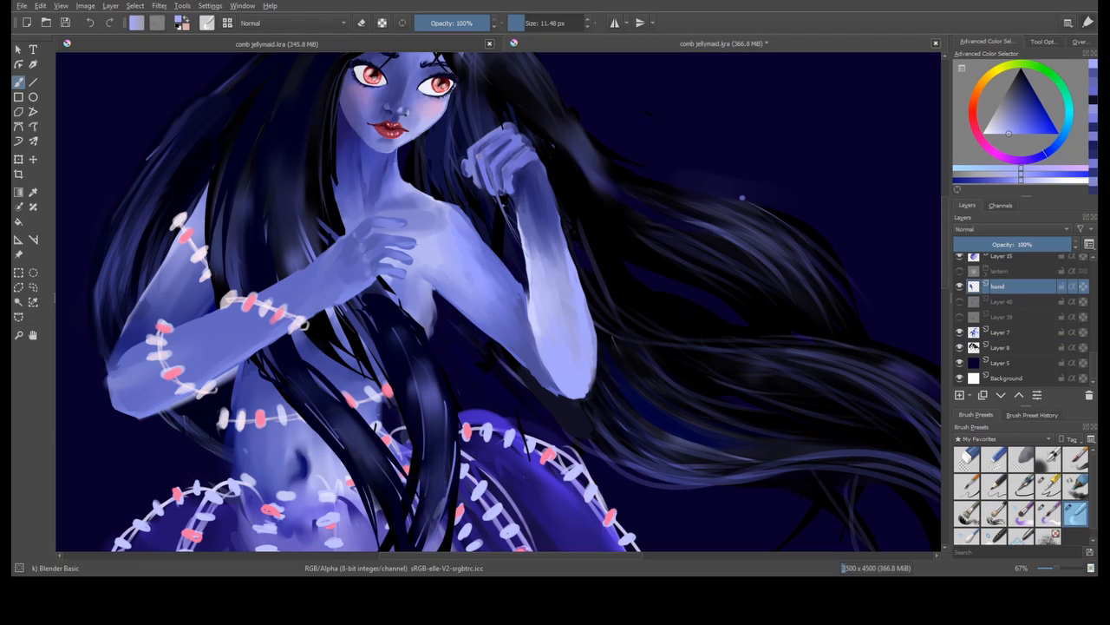
click(1002, 331)
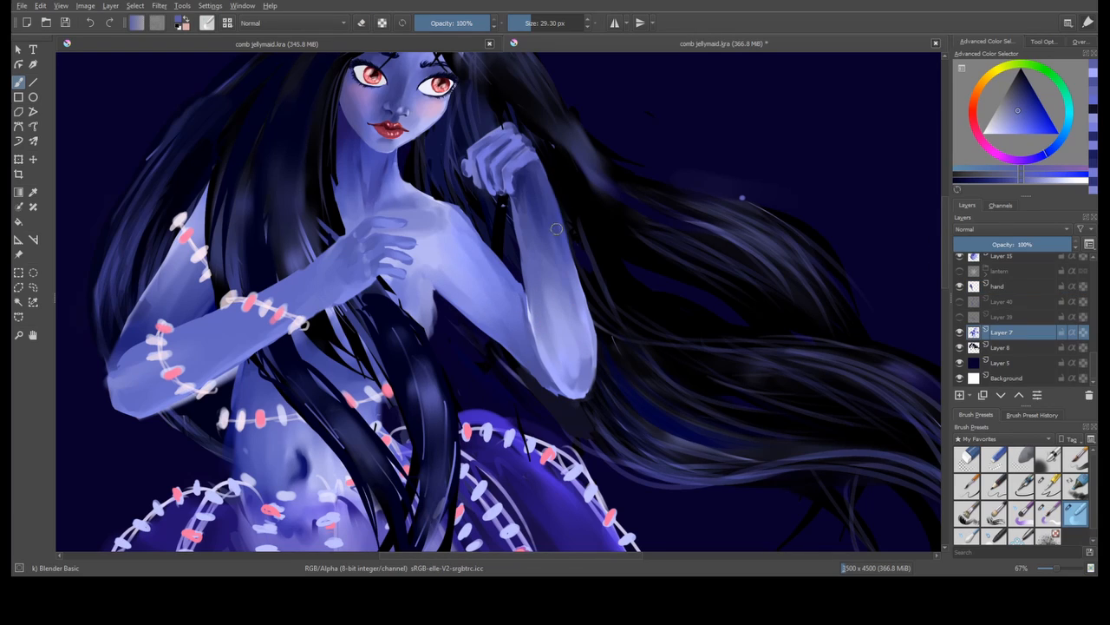
click(1007, 286)
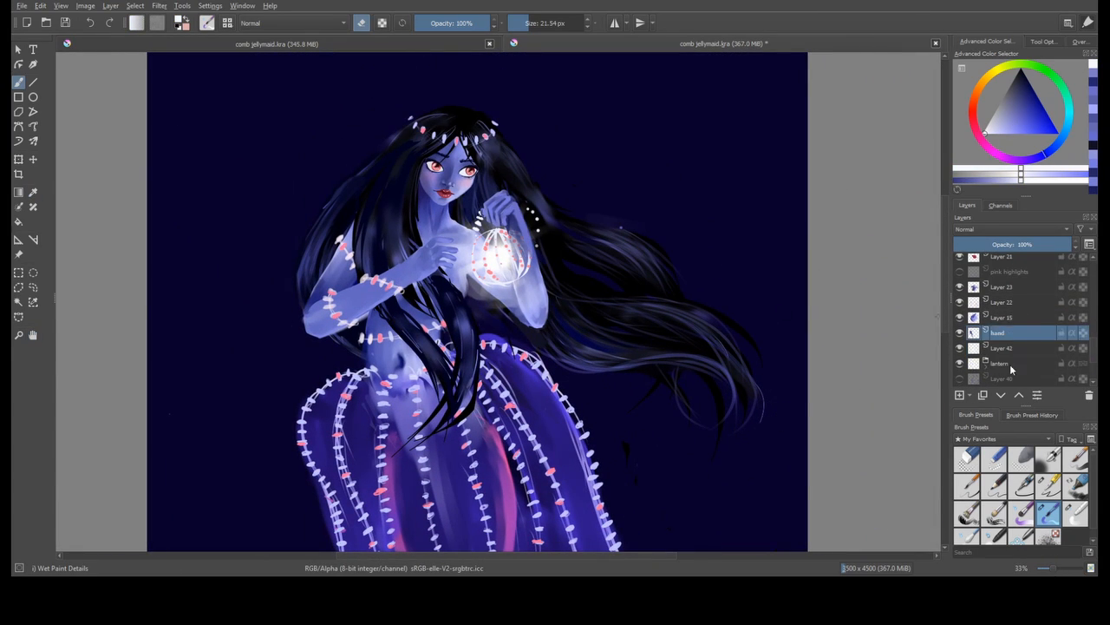
click(1002, 362)
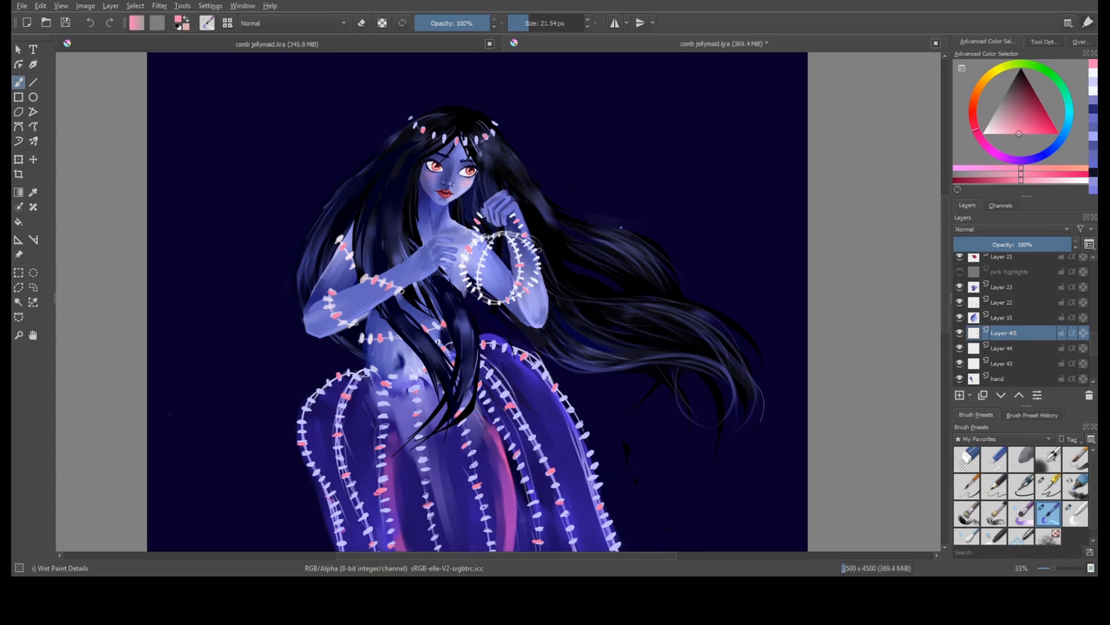
click(1004, 362)
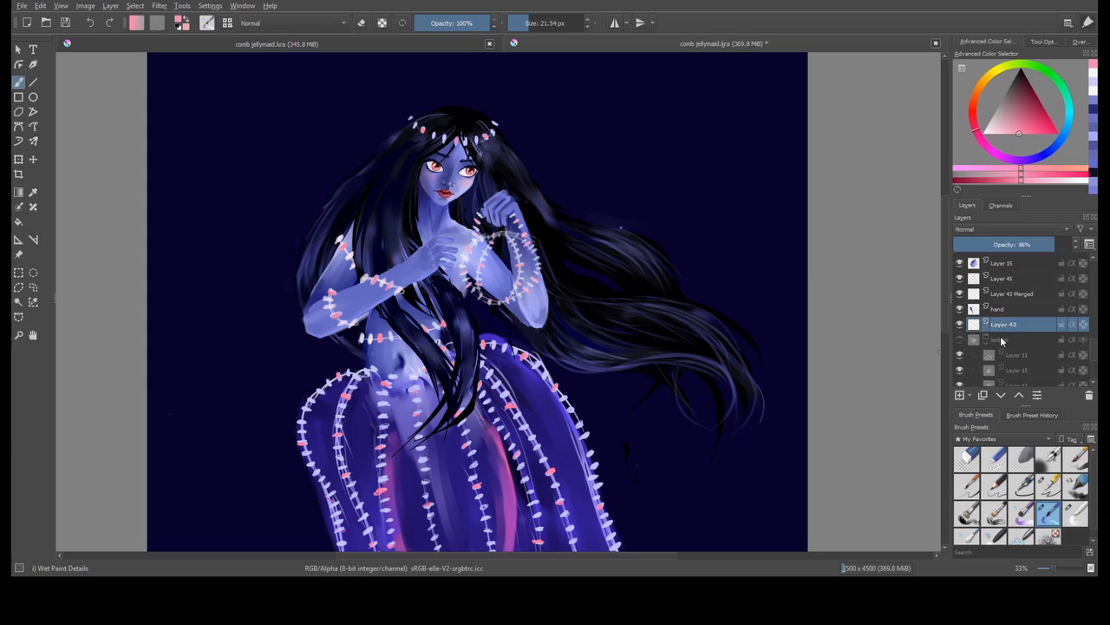
click(1004, 339)
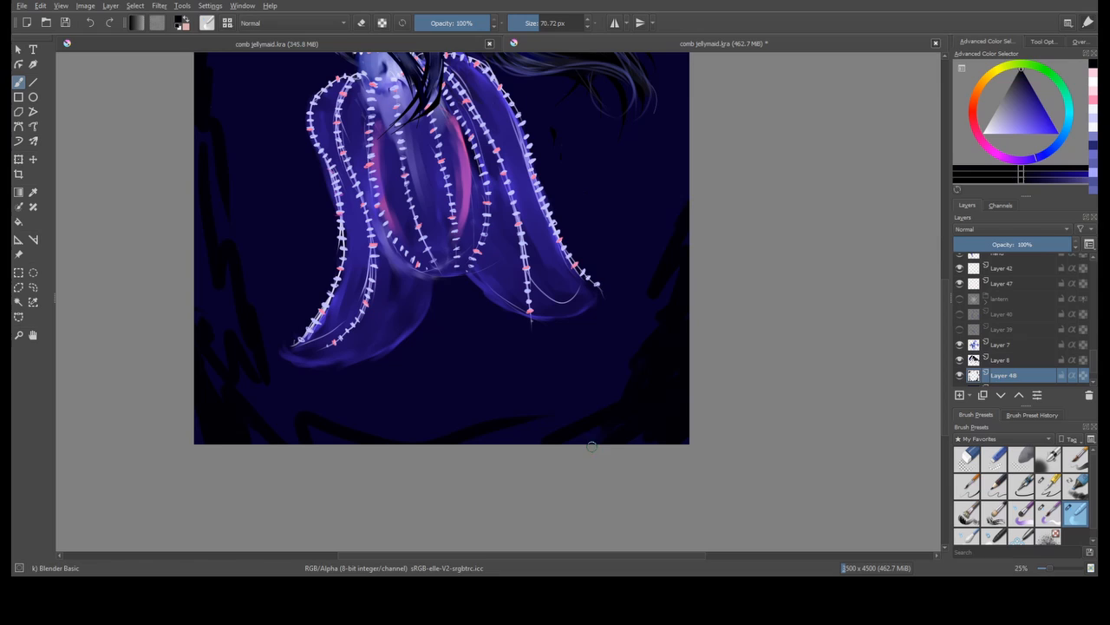
Brush a Wet Paint stroke to glow the lantern and soften the skirt light rows.
drag(595, 447, 561, 400)
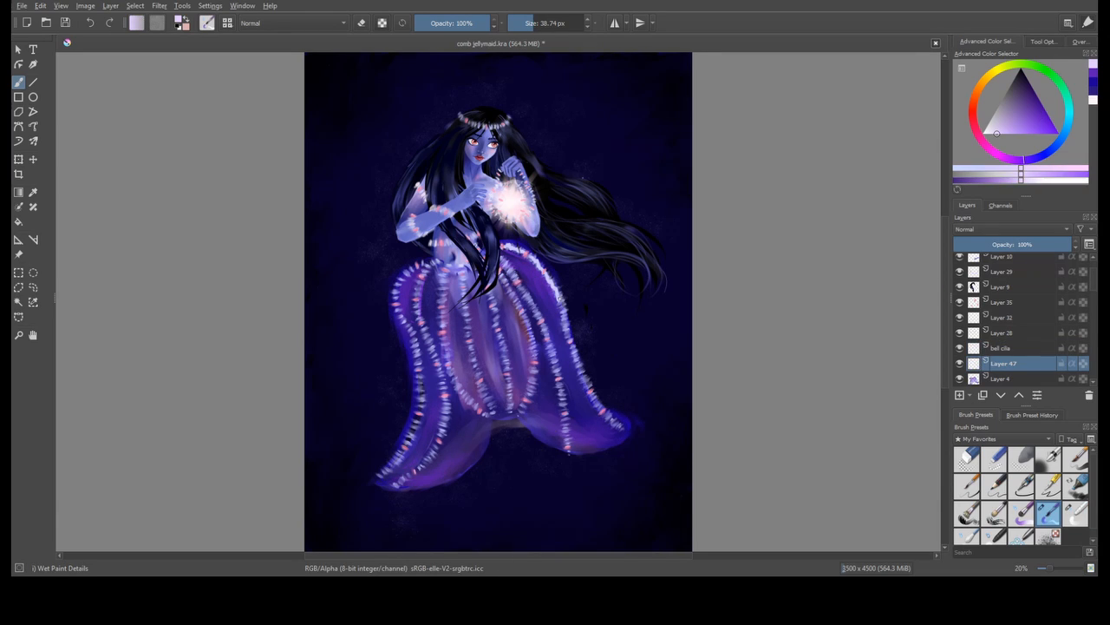
Stroke fuzzy white glow down the skirt's light rows with the Blender Basic brush.
drag(512, 252, 620, 421)
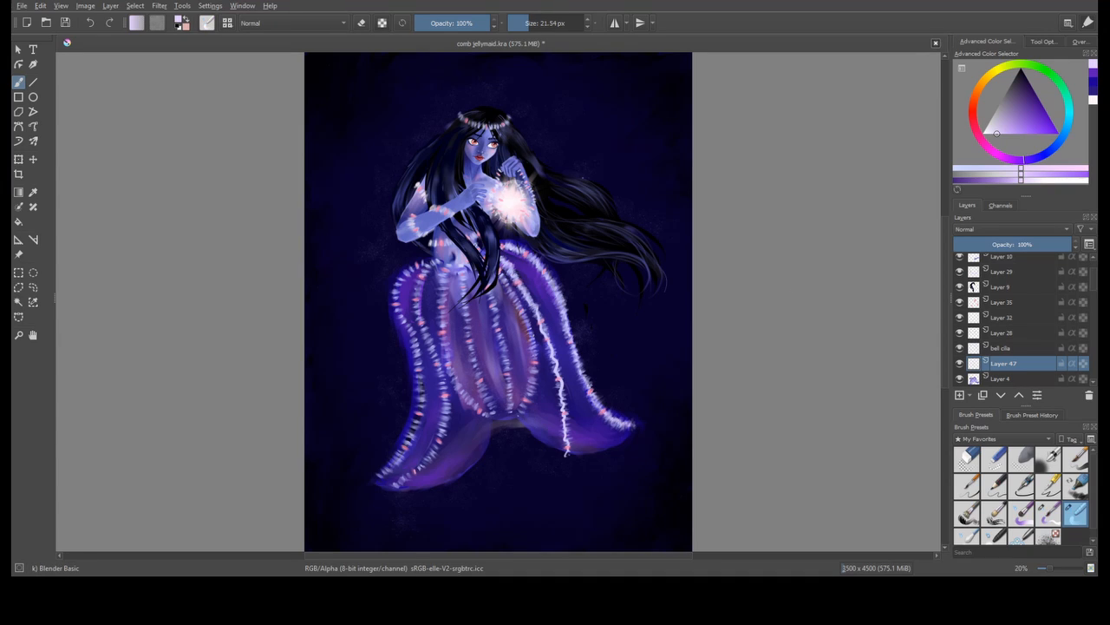
drag(494, 269, 564, 443)
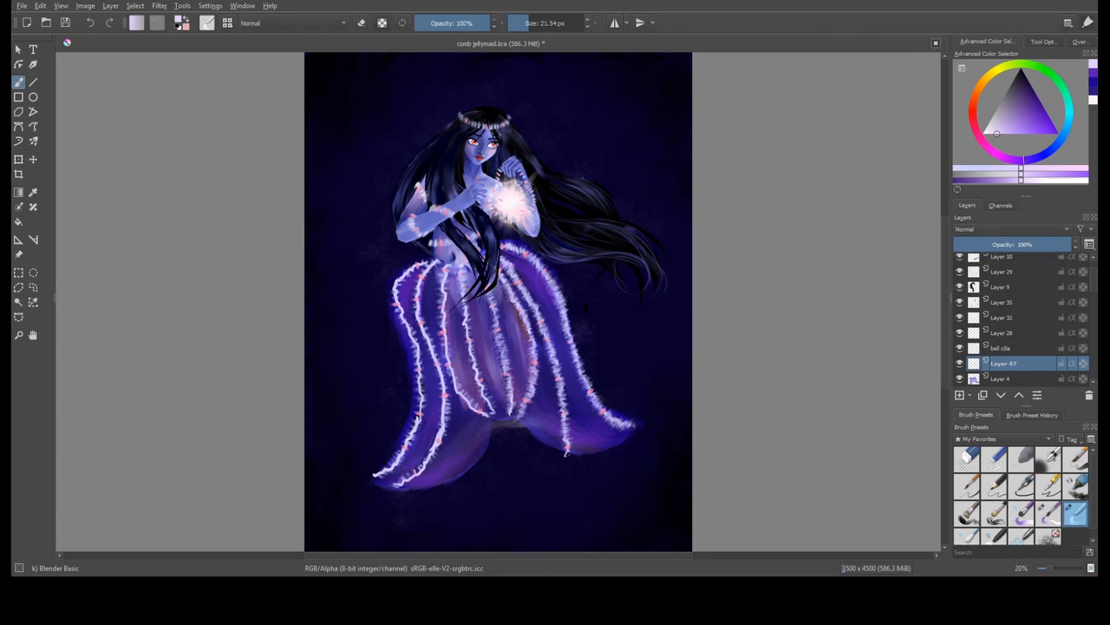
drag(464, 295, 456, 425)
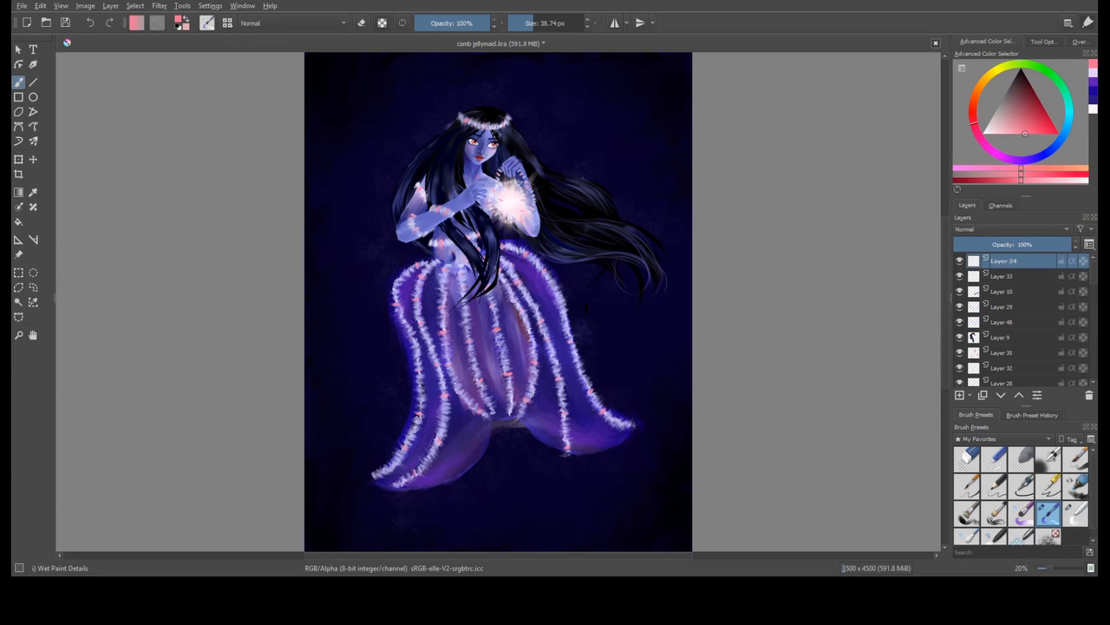
Dab pink glowing accents onto the skirt light rows and arm bands.
click(520, 347)
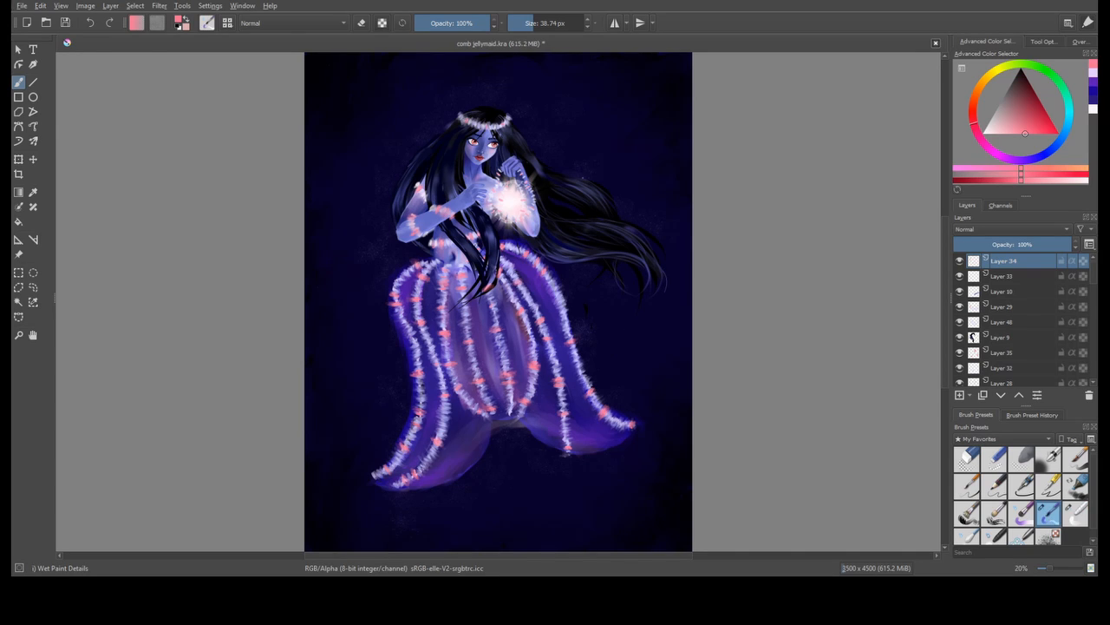
click(1075, 512)
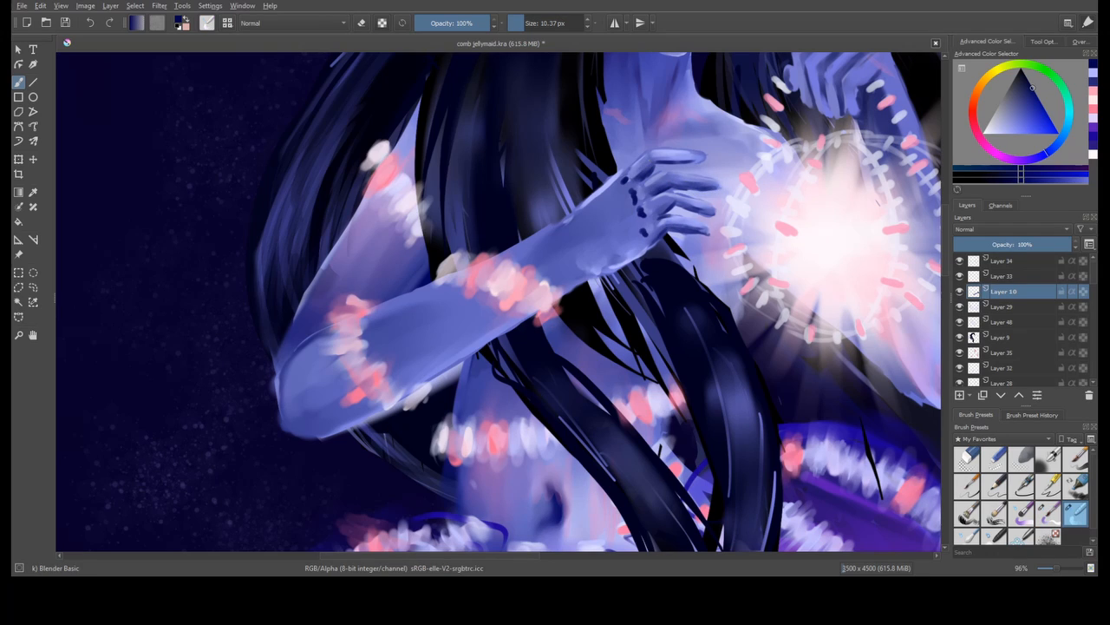
Dab a pink accent dot onto the hair crown.
click(624, 200)
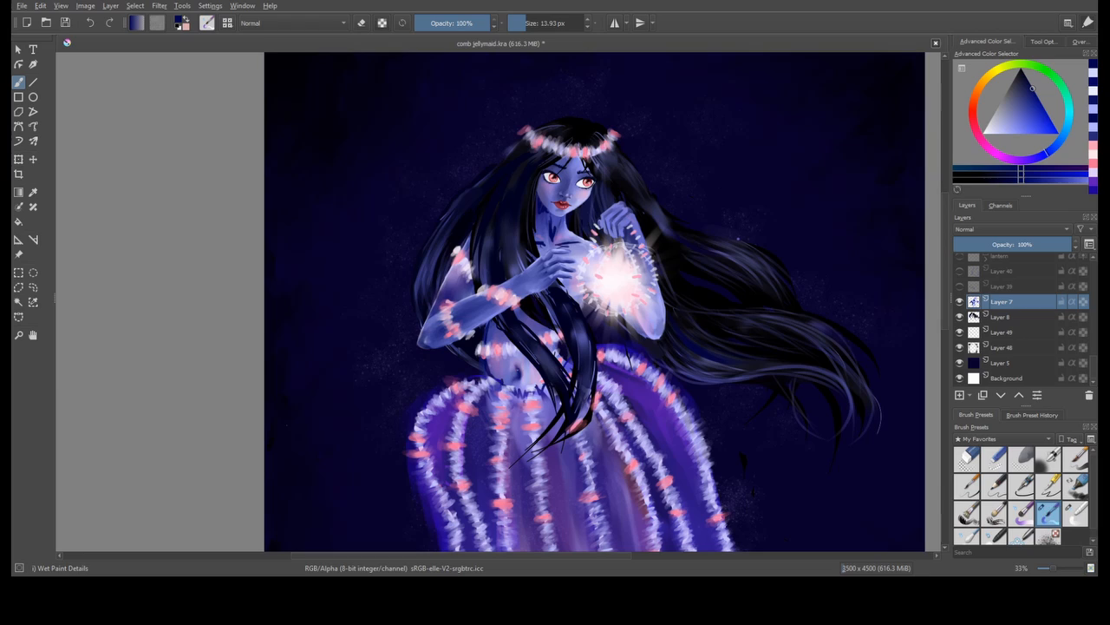
Select Layer 9 and paint long black hair strands across her chest and skirt top.
click(1076, 514)
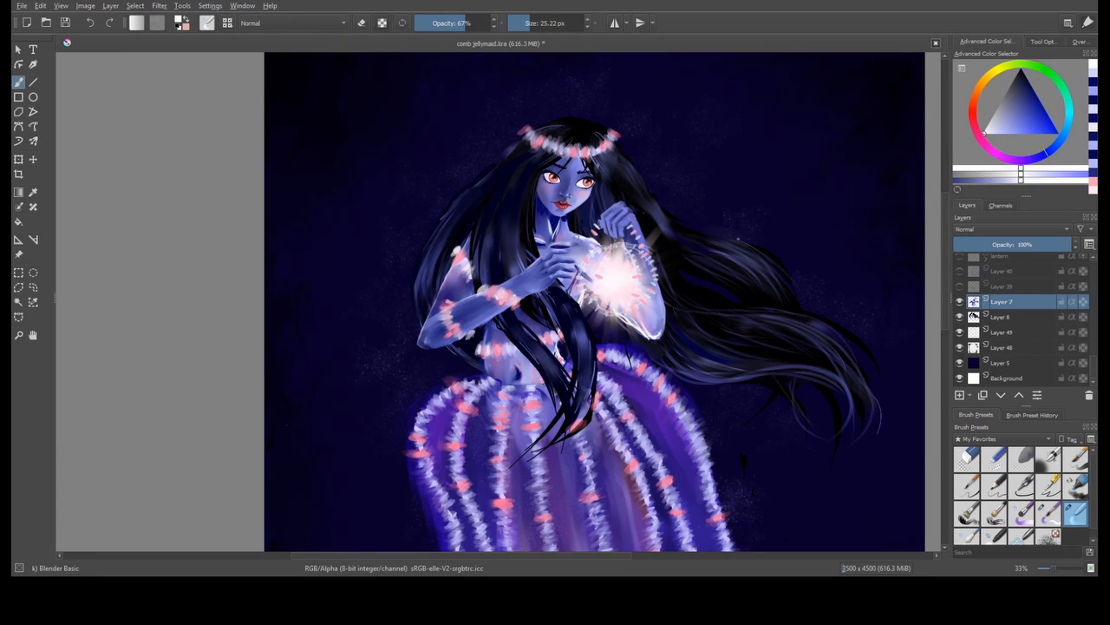
drag(555, 234, 642, 329)
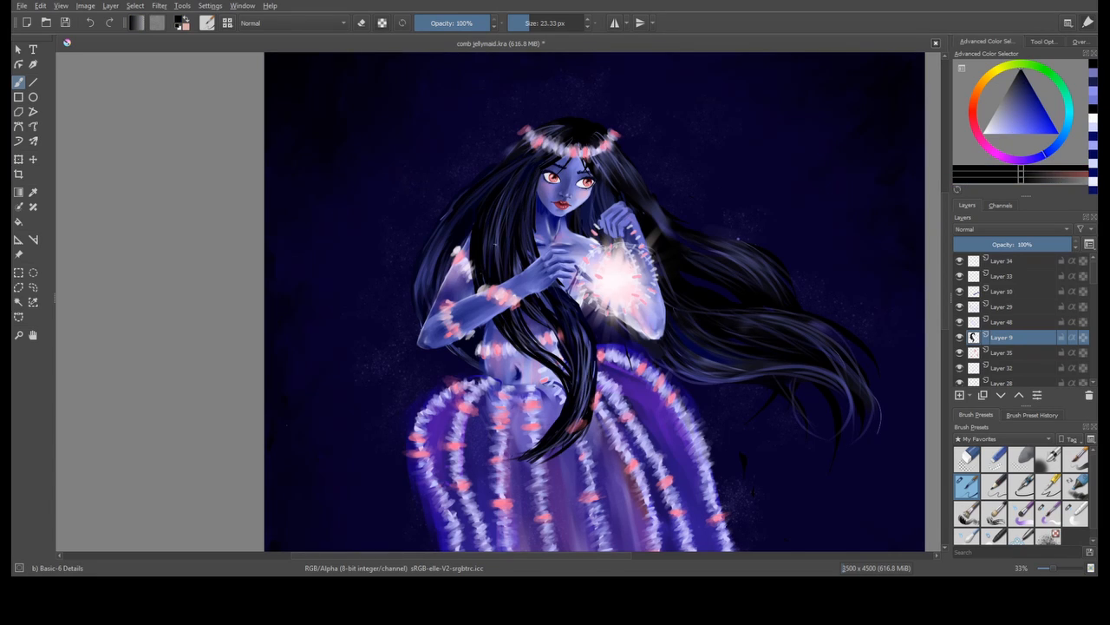
drag(521, 156, 555, 364)
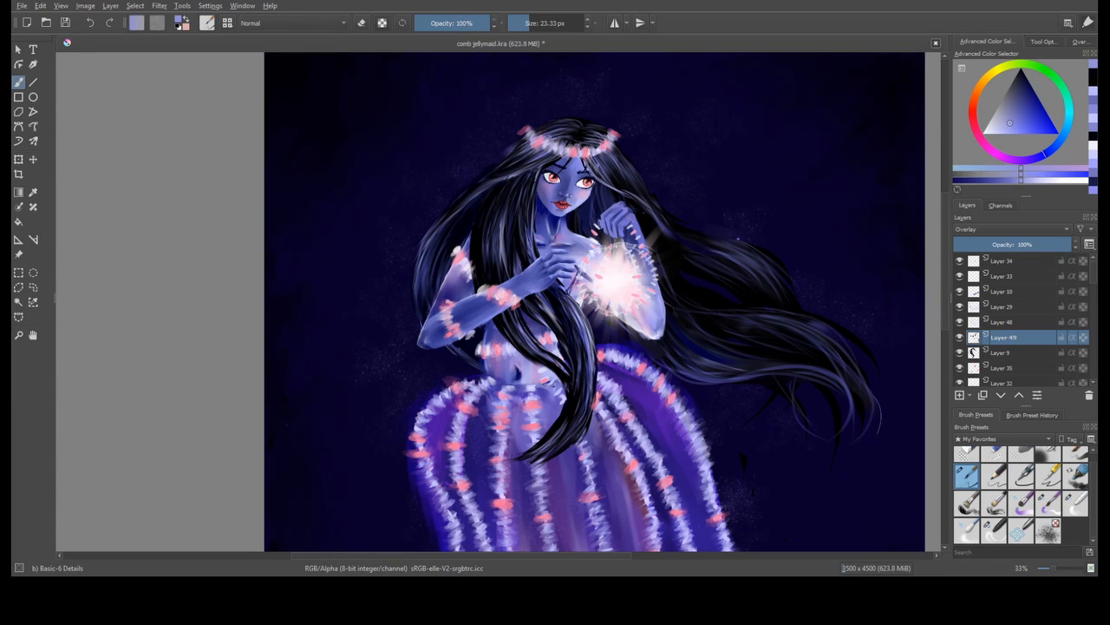
Select the layer in the Layers docker used for recolouring accents orange.
click(1002, 352)
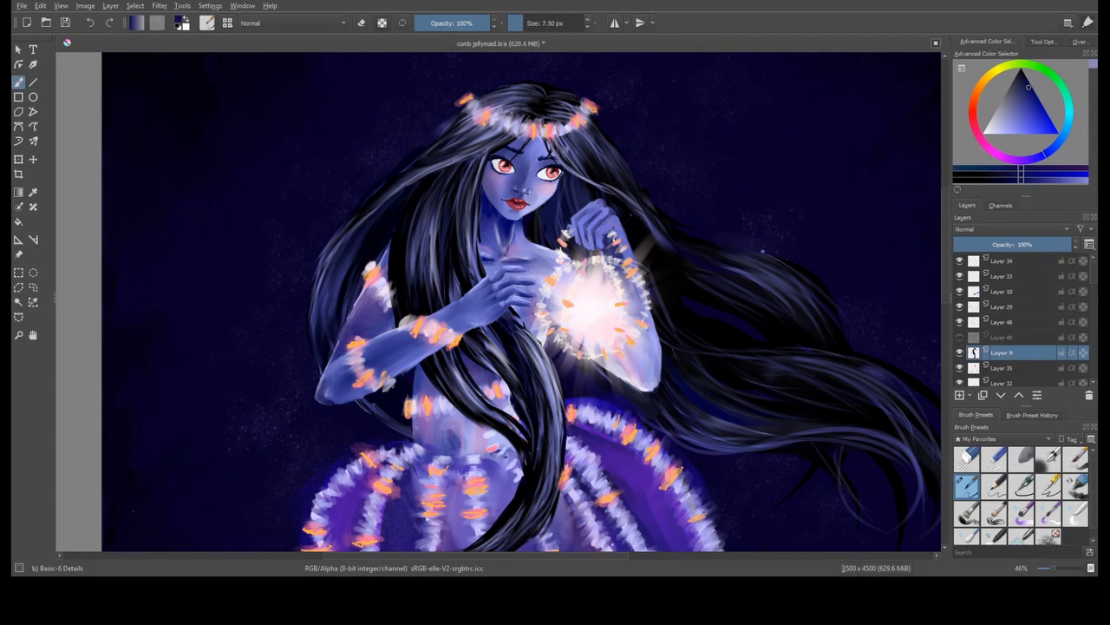
Spray speckled texture over the navy background with Texture Spray, then pick a soft eraser.
drag(486, 130, 530, 503)
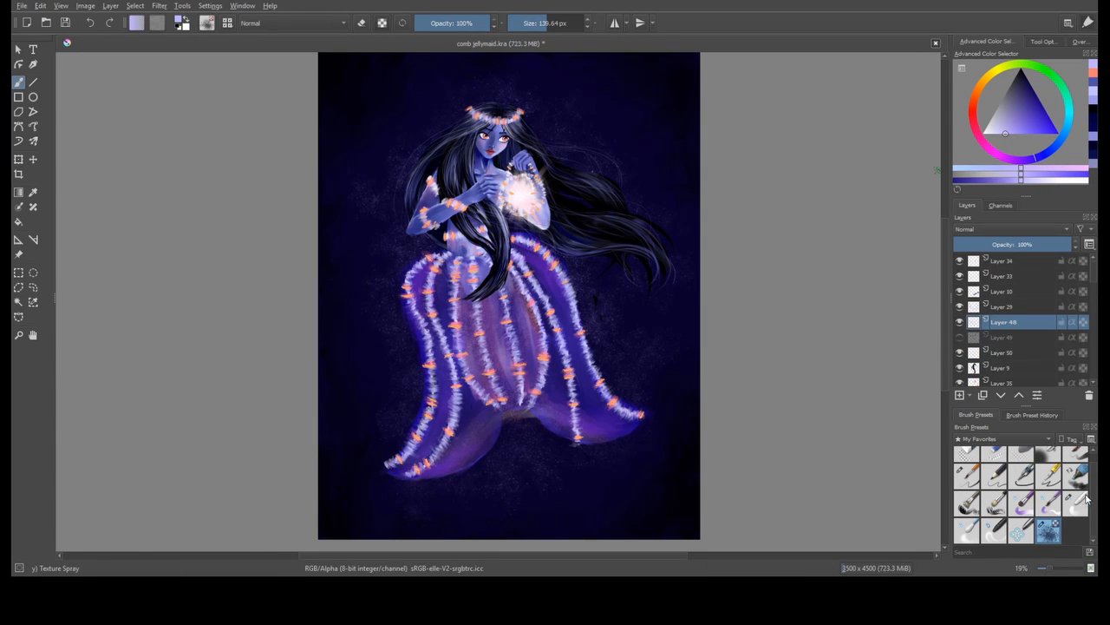
click(1047, 504)
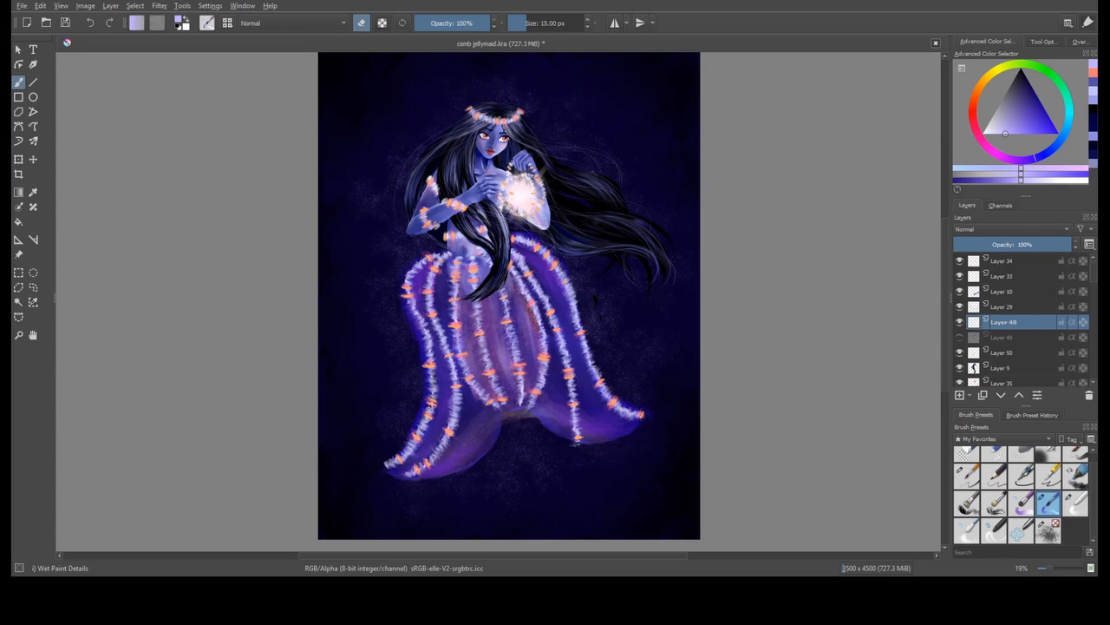